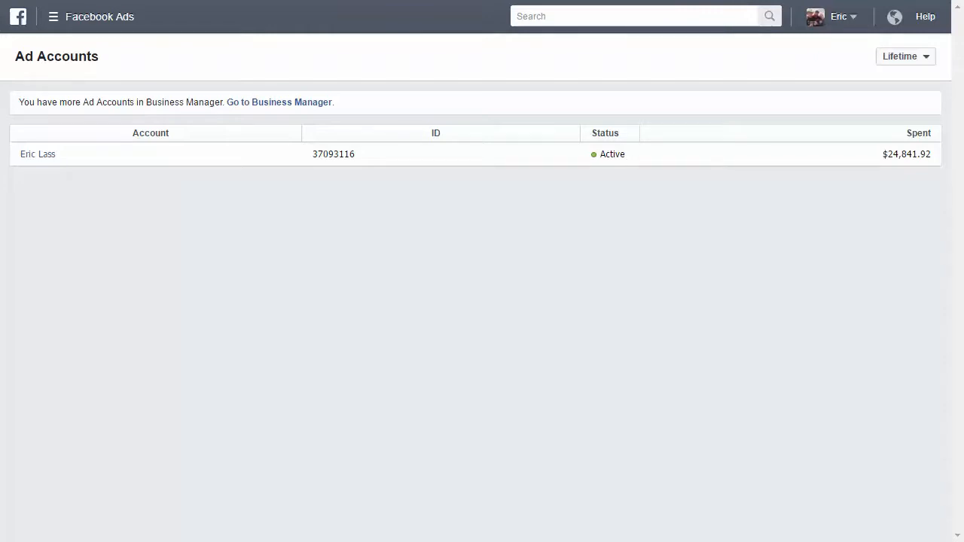
mouse_move(280, 47)
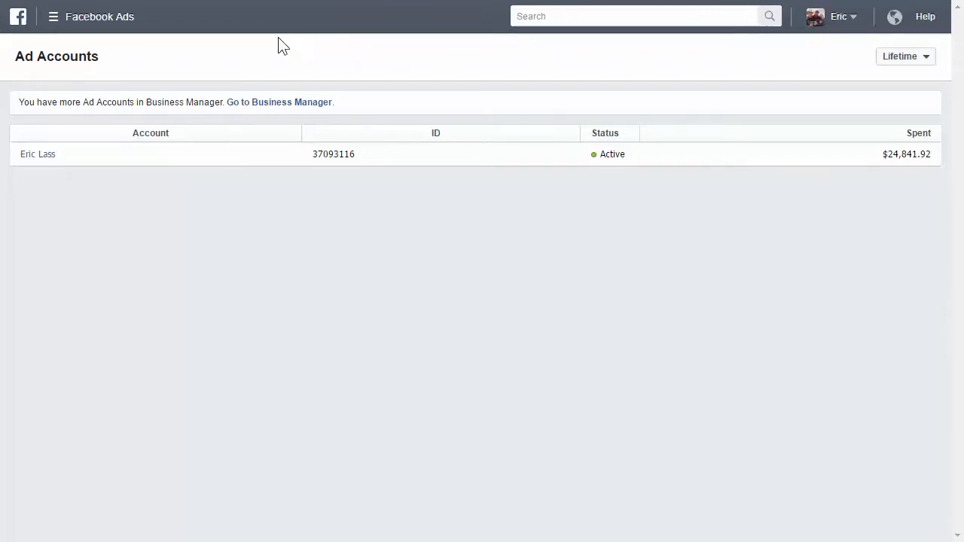
Reveal the full list of advertising tools from the Ads Manager menu.
click(51, 16)
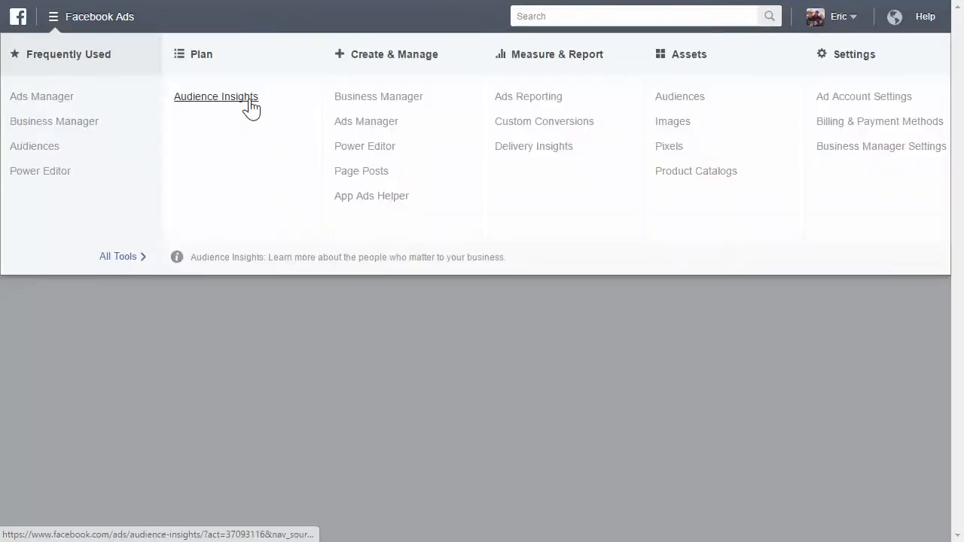
Launch Audience Insights from the Plan section, reaching the starting-audience chooser.
click(216, 96)
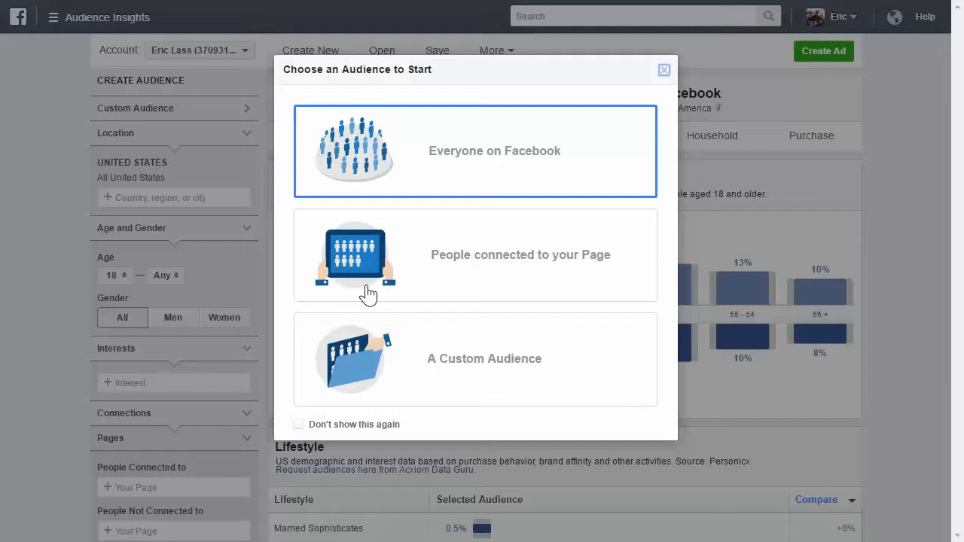
click(474, 255)
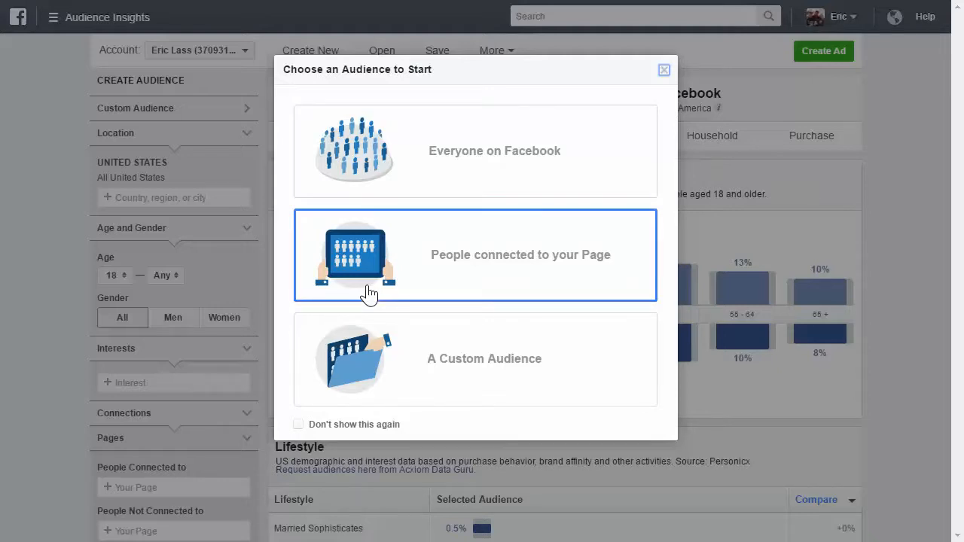
mouse_move(530, 177)
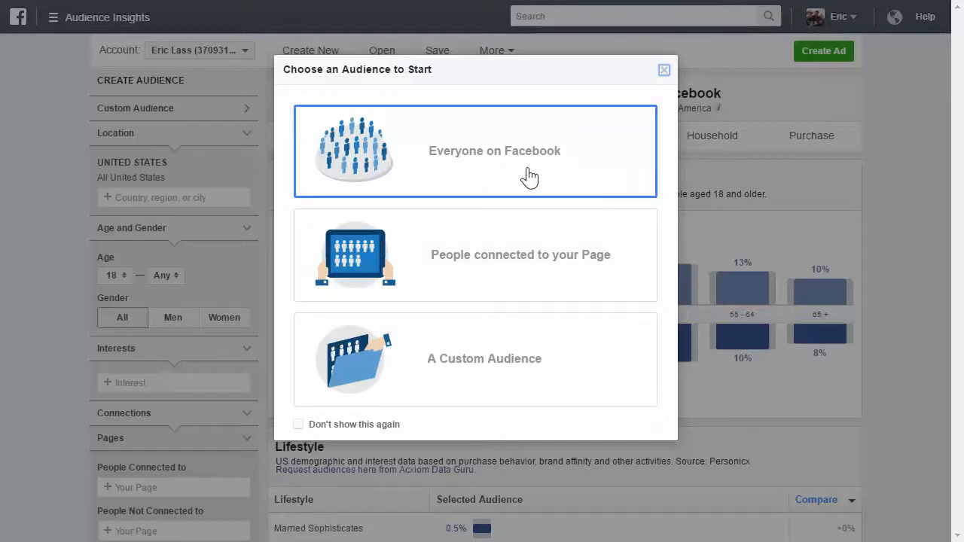
Start from Everyone on Facebook in the United States and review the demographics charts.
click(494, 151)
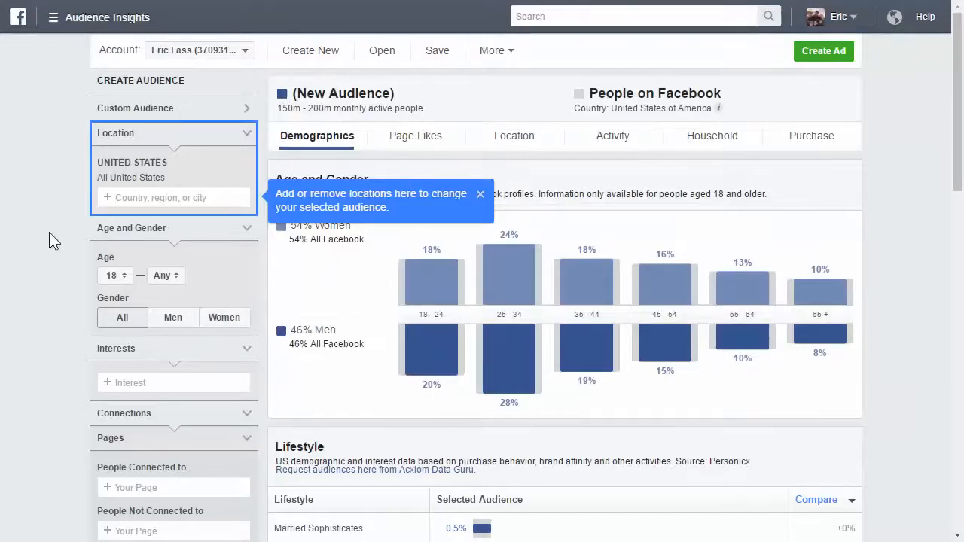
mouse_move(130, 184)
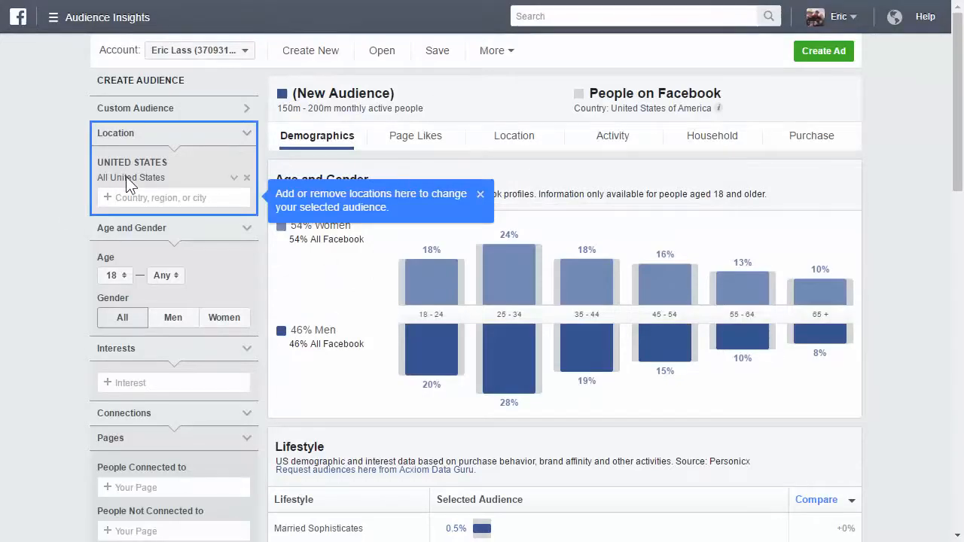
scroll(down, 3)
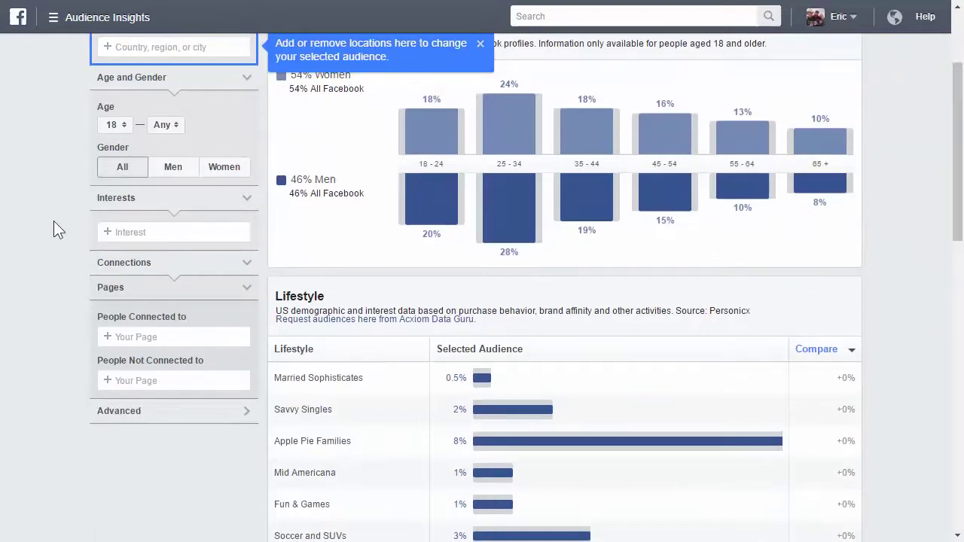
mouse_move(199, 272)
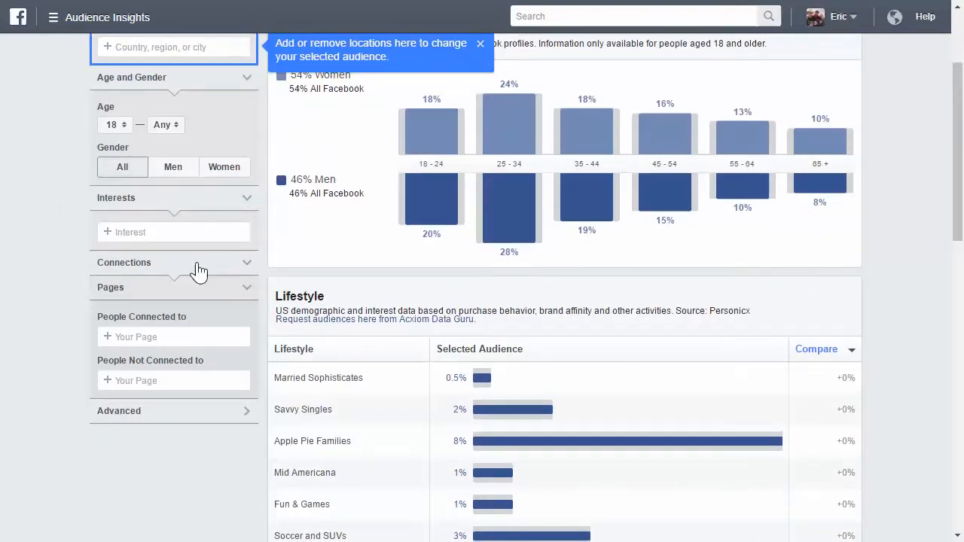
mouse_move(313, 262)
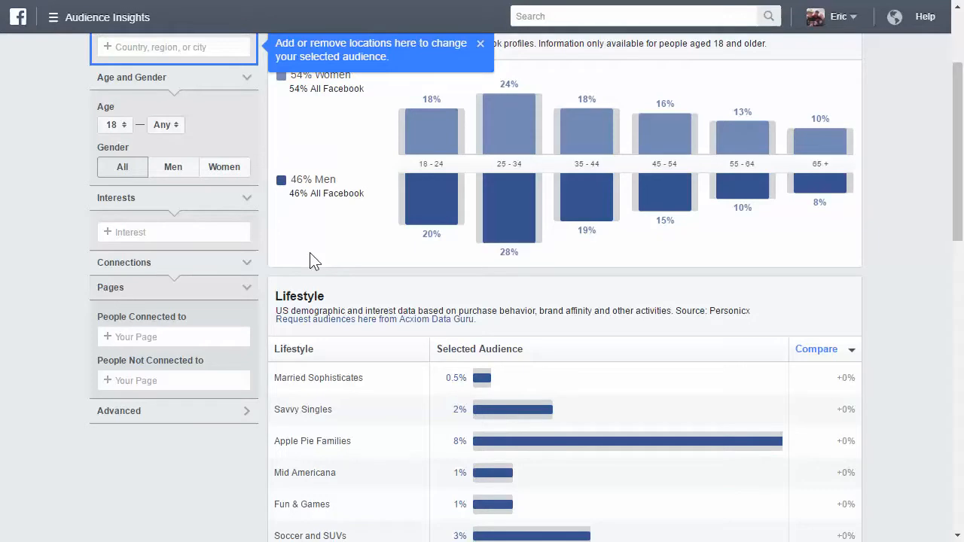
mouse_move(301, 251)
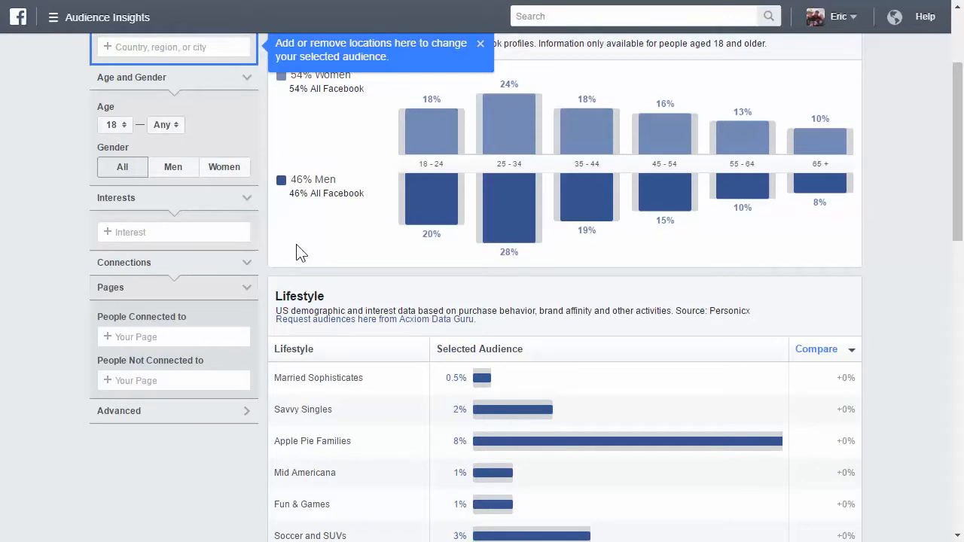
mouse_move(344, 259)
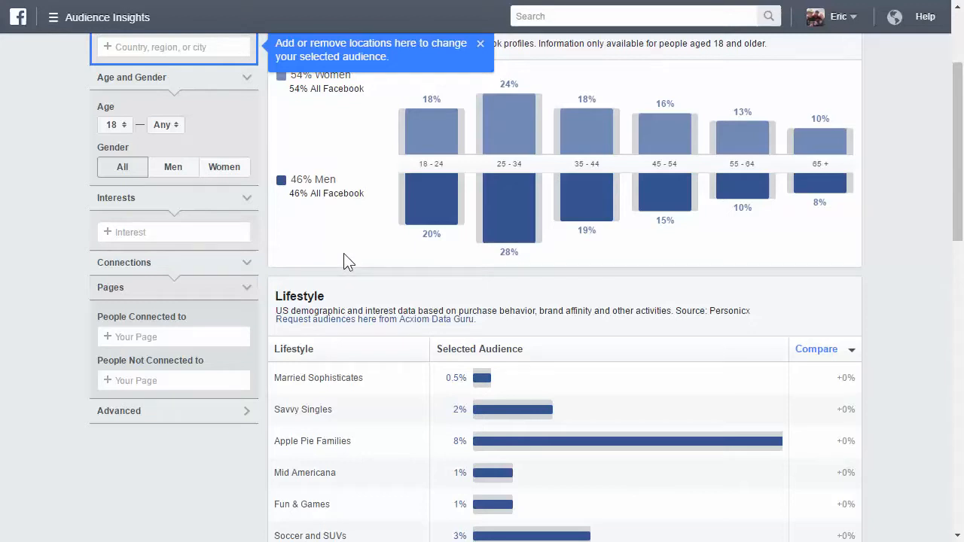
mouse_move(358, 247)
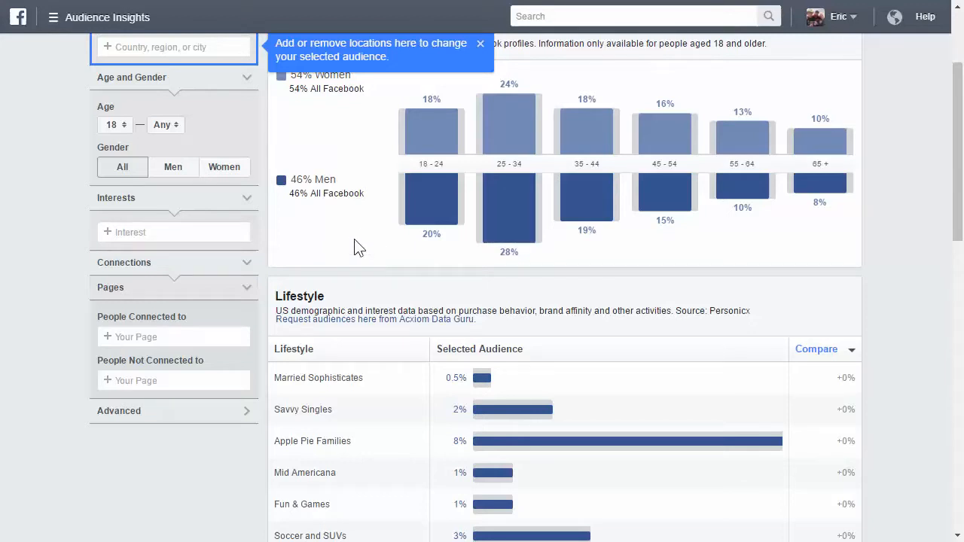
mouse_move(343, 253)
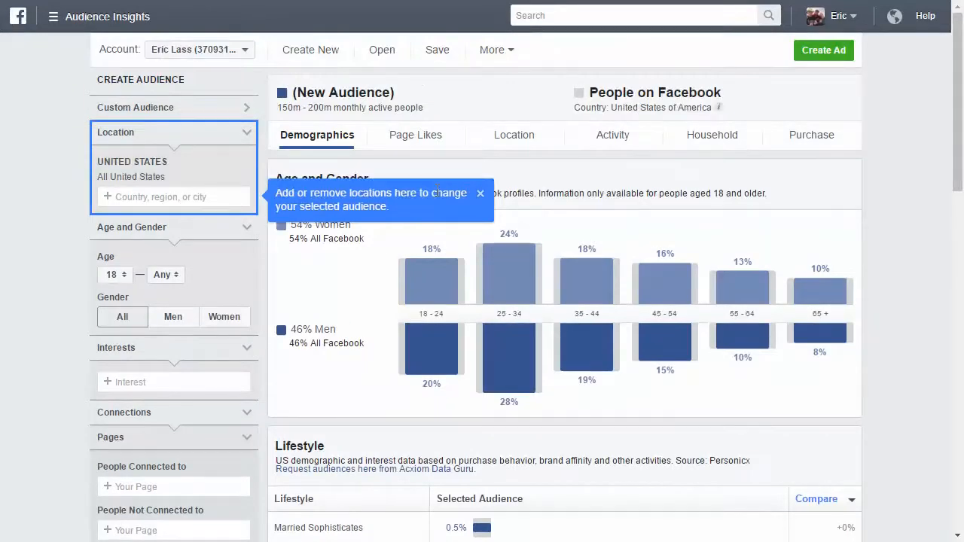
click(480, 193)
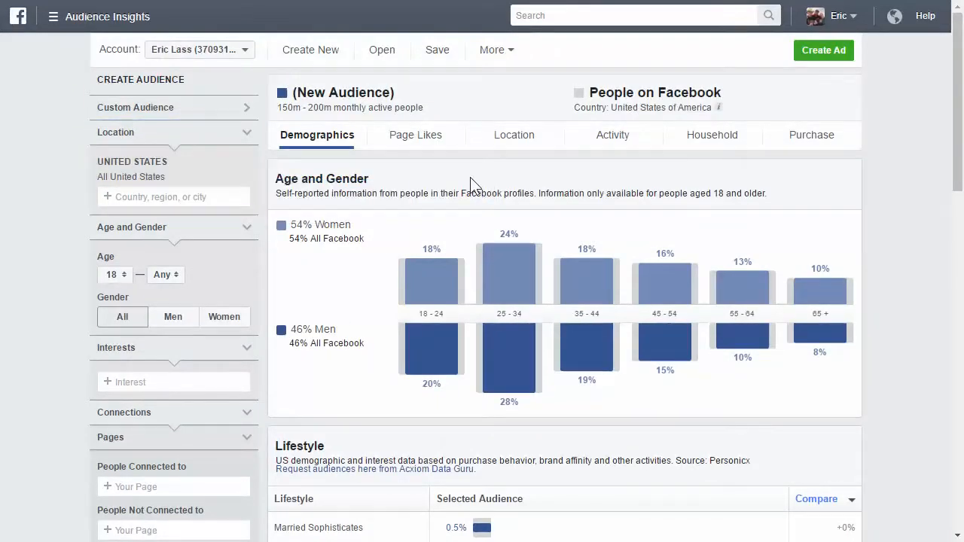
mouse_move(461, 194)
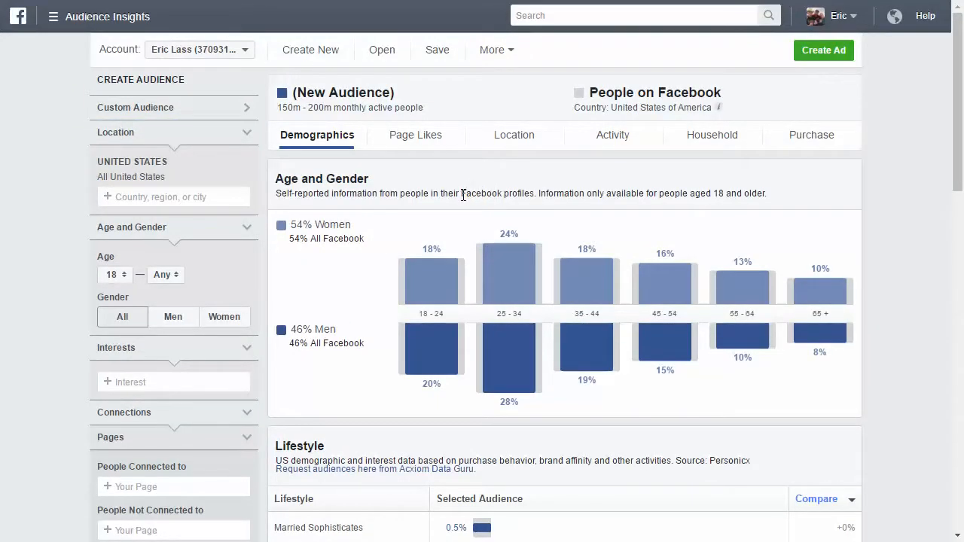
mouse_move(462, 214)
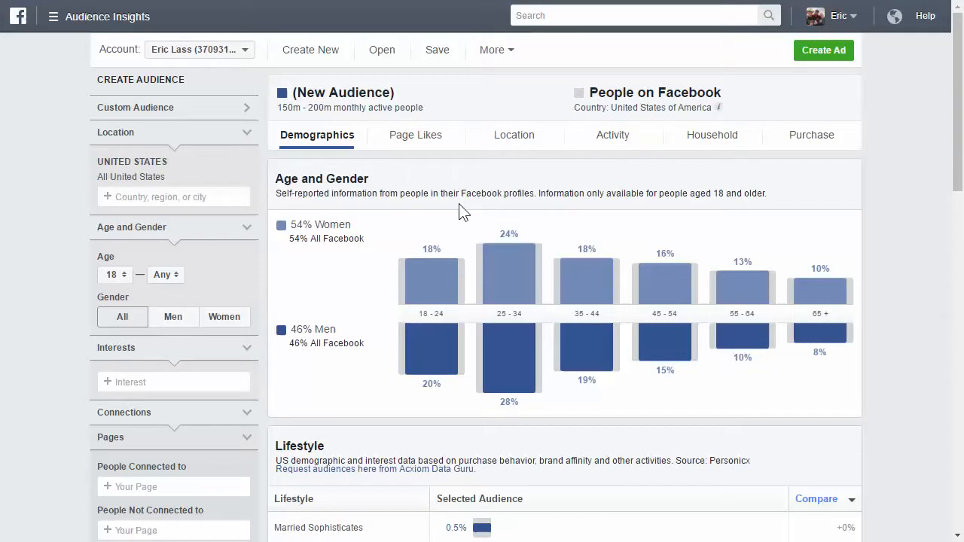
mouse_move(451, 217)
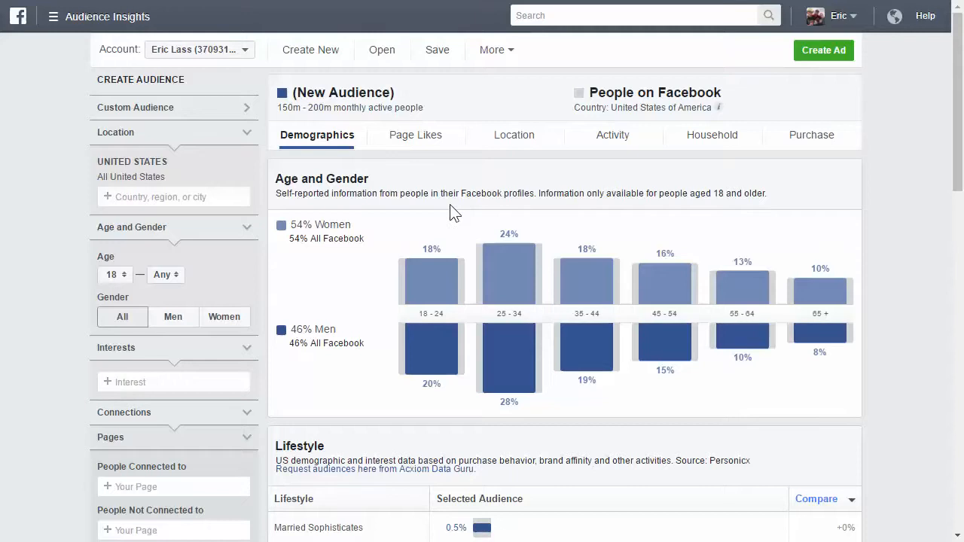
scroll(down, 3)
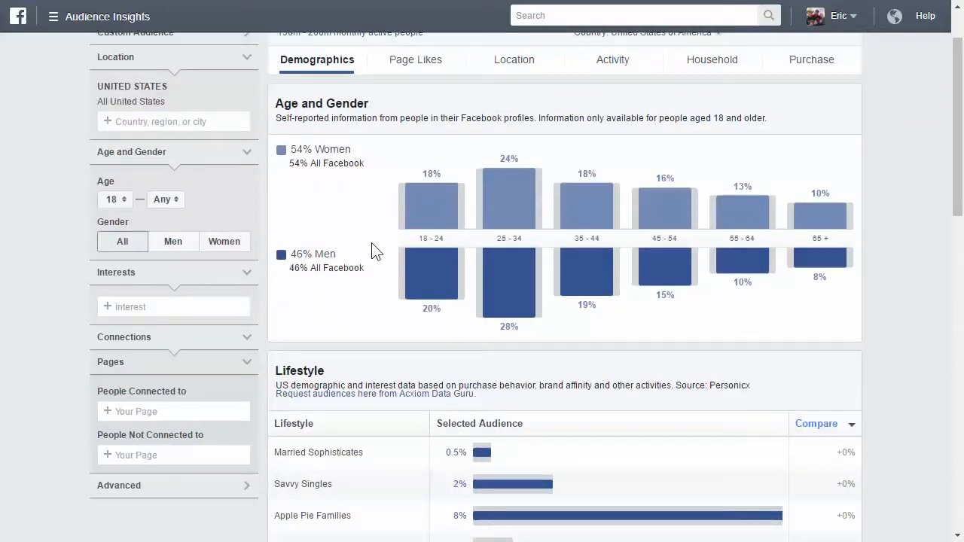
Add Golf as the audience's interest, narrowing it to 15m–20m monthly active people.
click(173, 308)
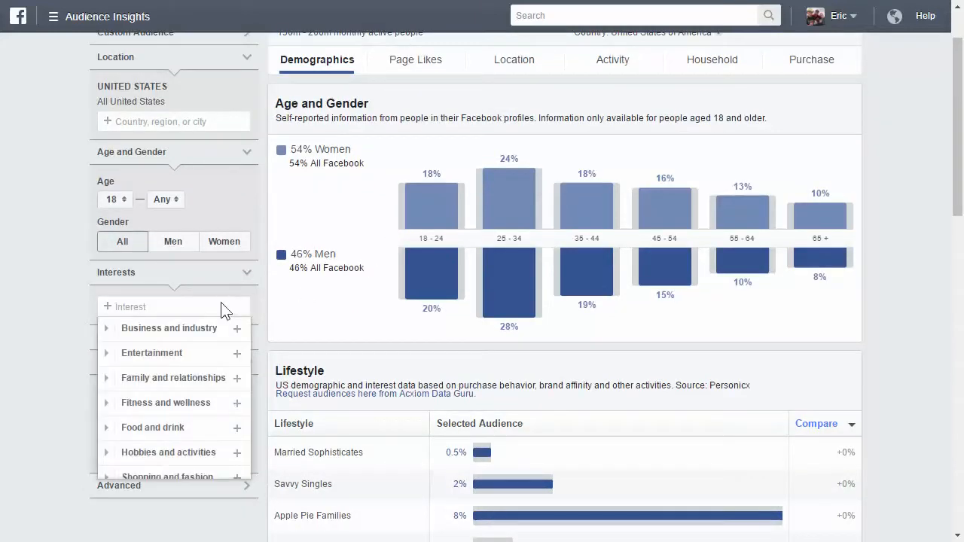
text(golf)
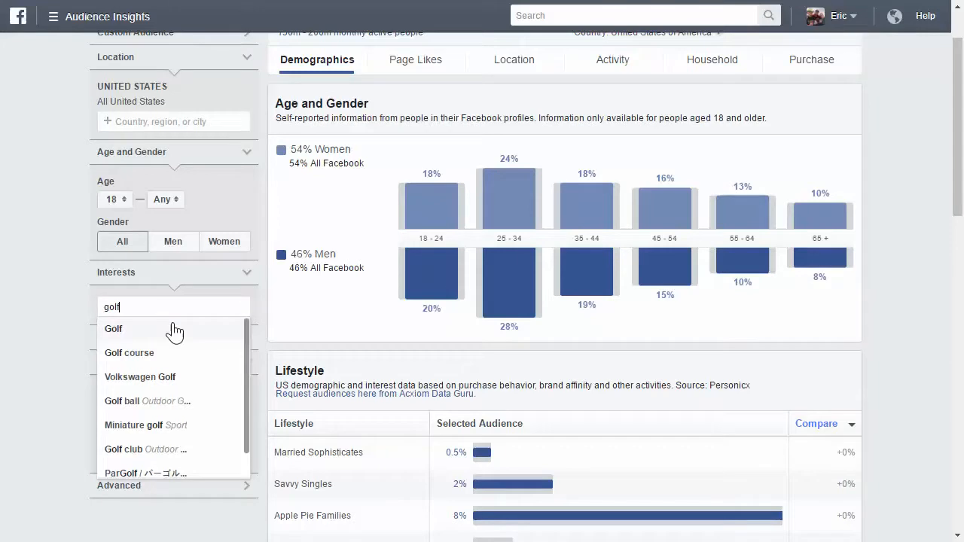
click(113, 328)
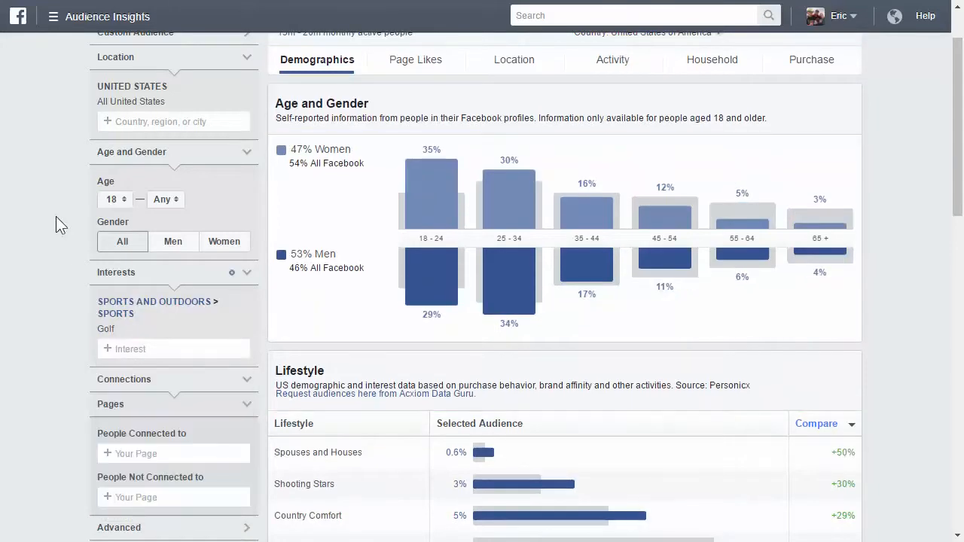
mouse_move(280, 203)
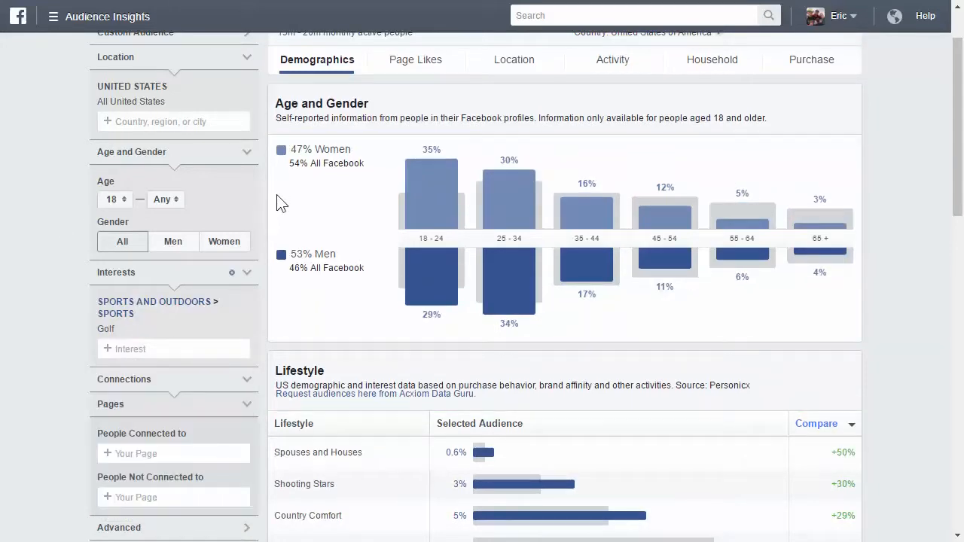
mouse_move(328, 202)
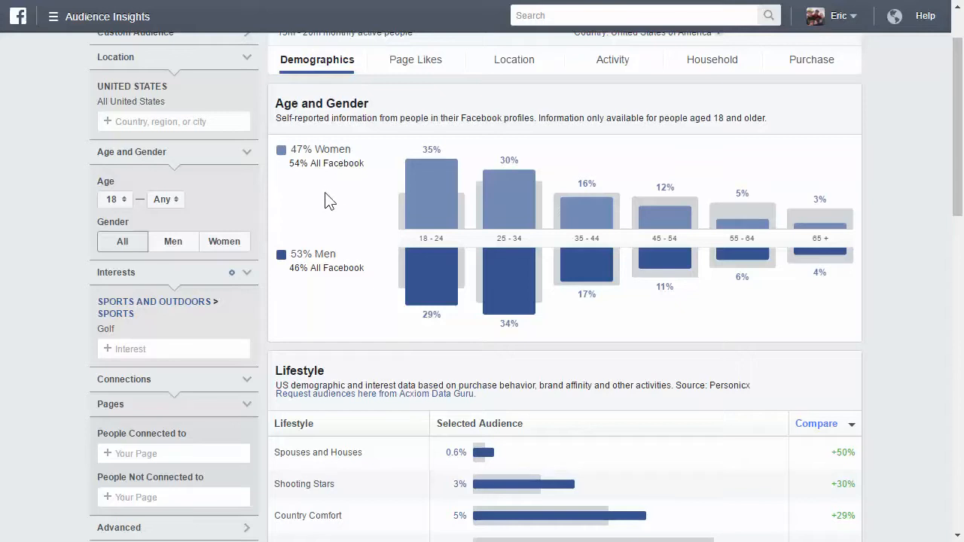
mouse_move(337, 205)
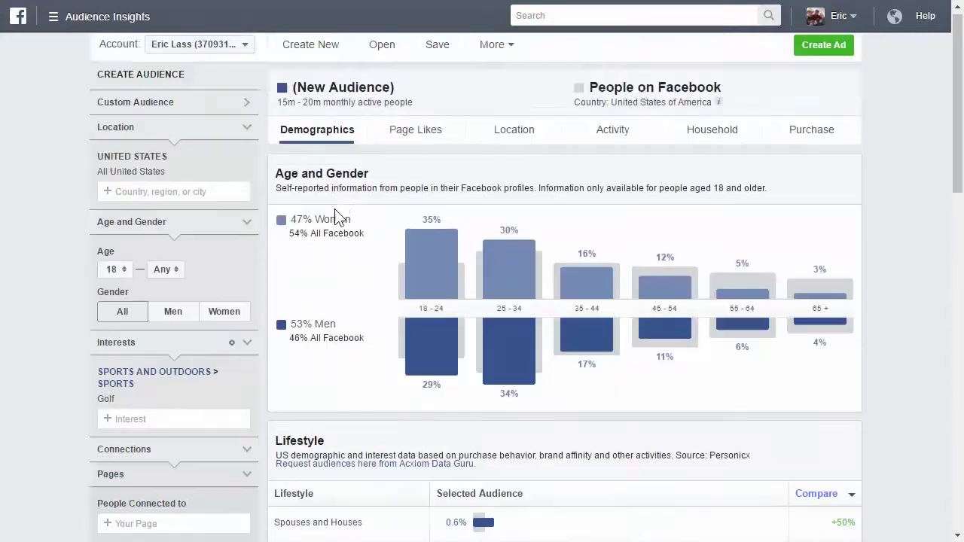
scroll(down, 3)
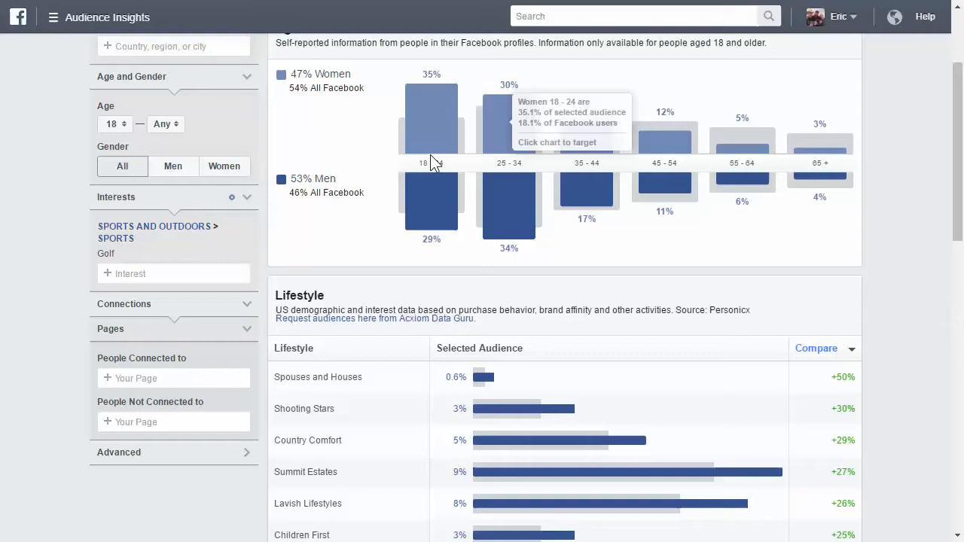
mouse_move(511, 208)
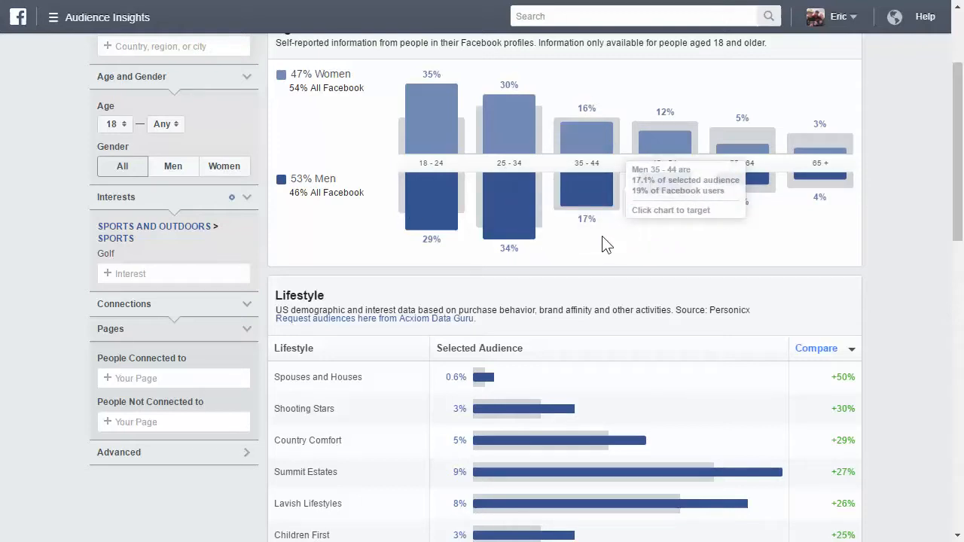
mouse_move(379, 162)
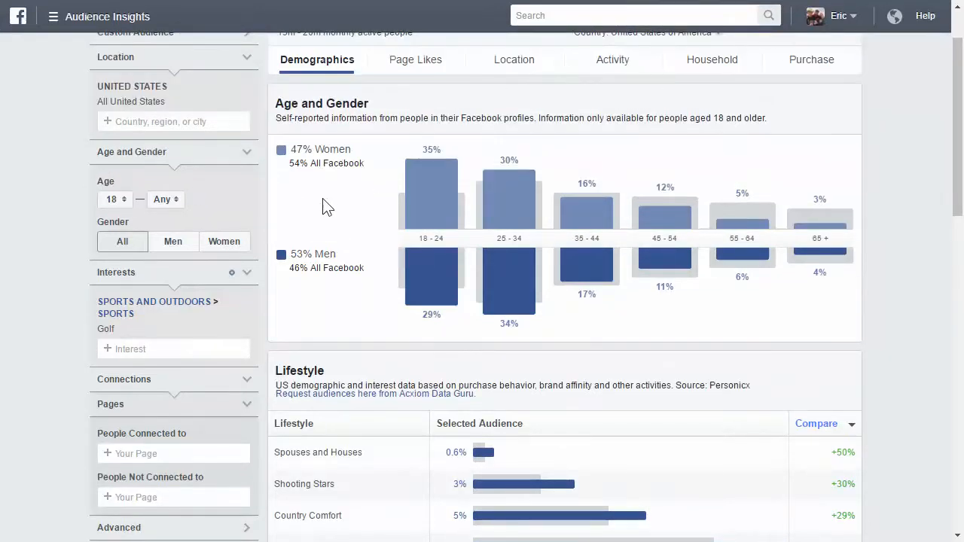
click(416, 60)
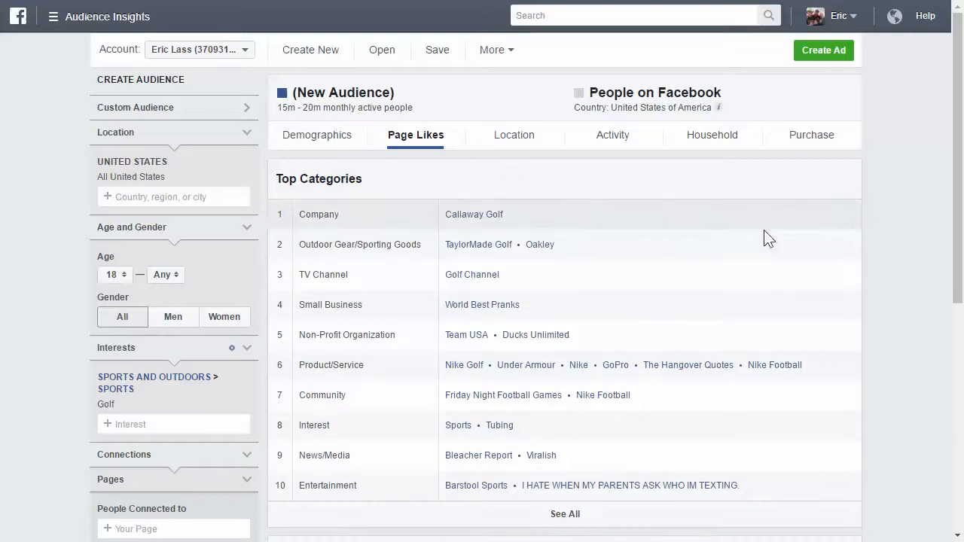
mouse_move(476, 251)
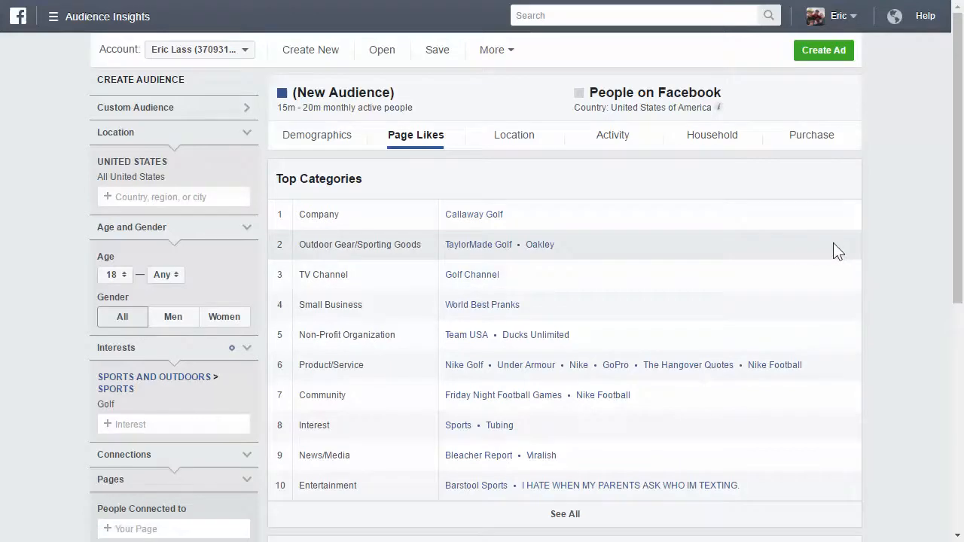
scroll(down, 3)
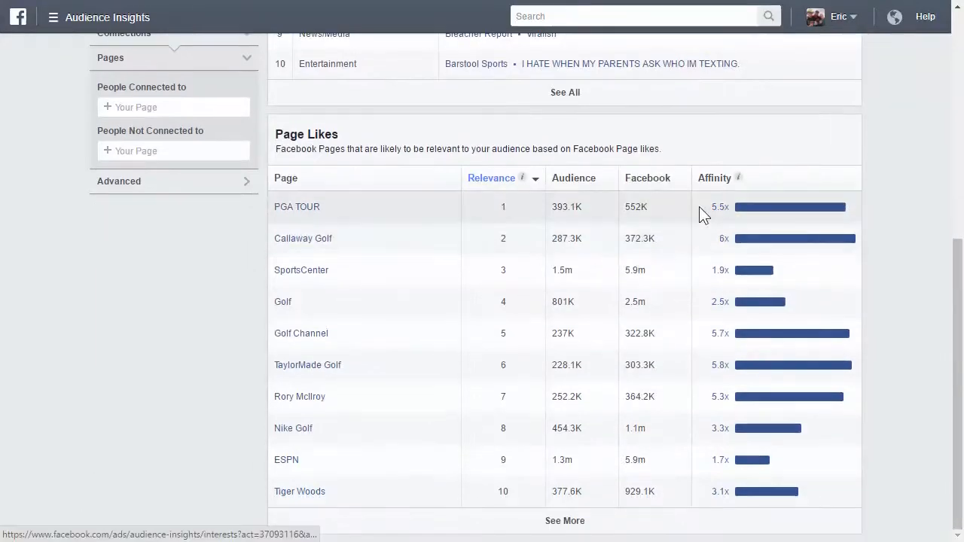
mouse_move(521, 259)
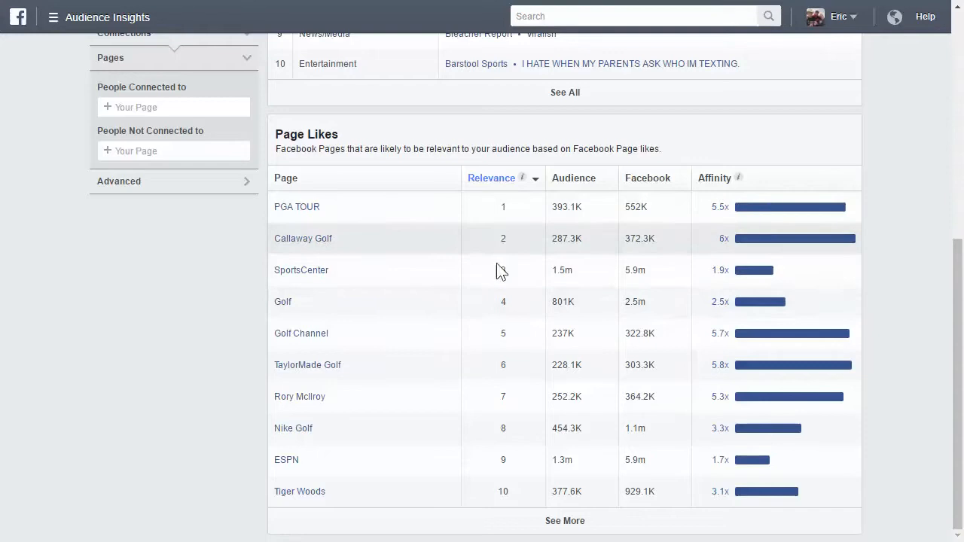
mouse_move(609, 253)
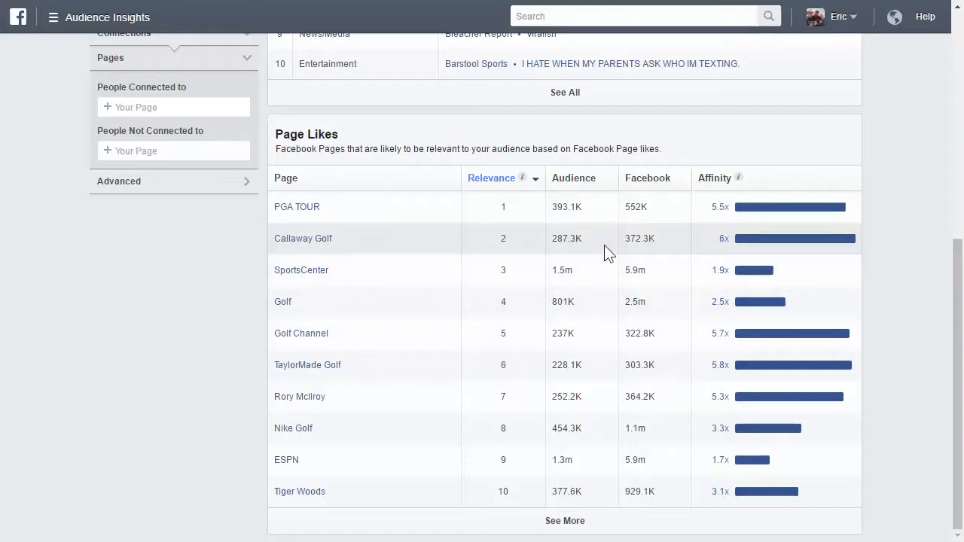
mouse_move(705, 217)
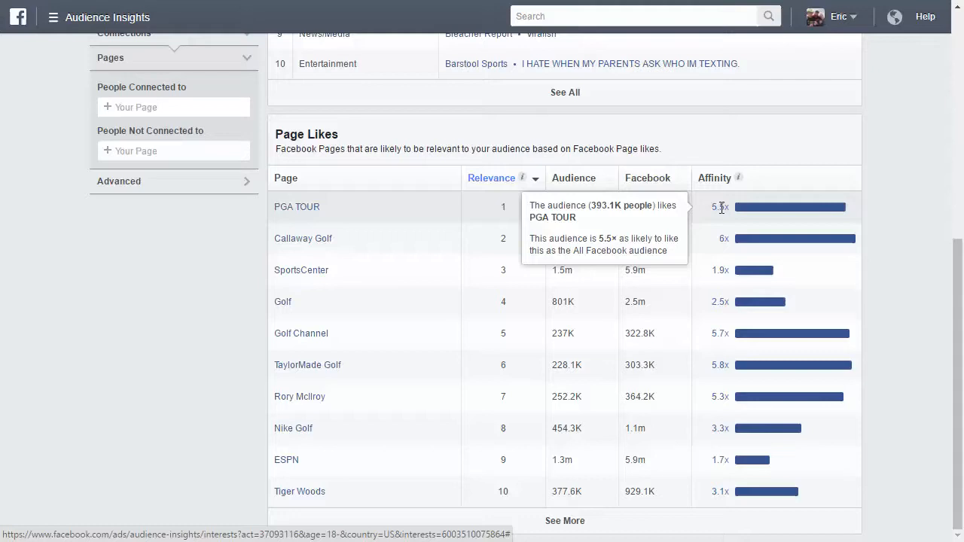
mouse_move(720, 361)
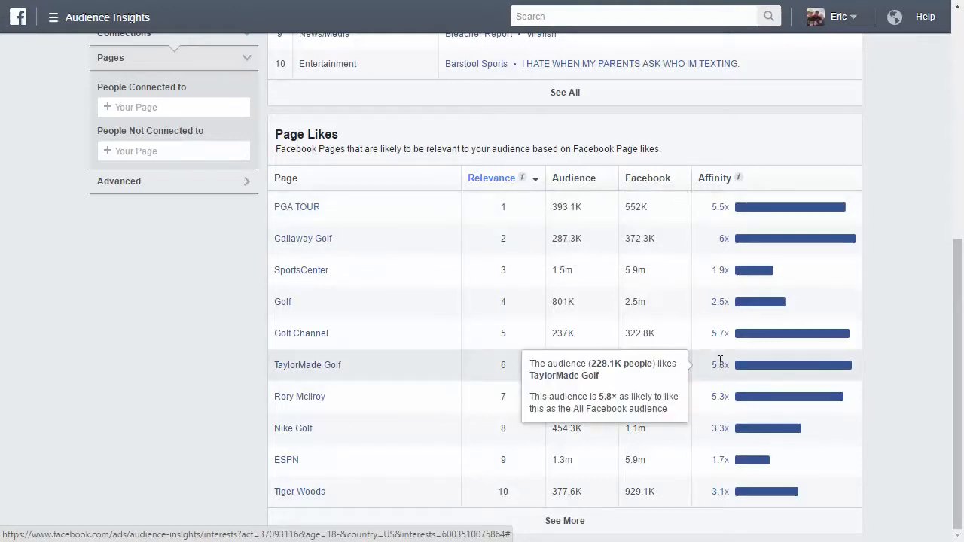
mouse_move(717, 337)
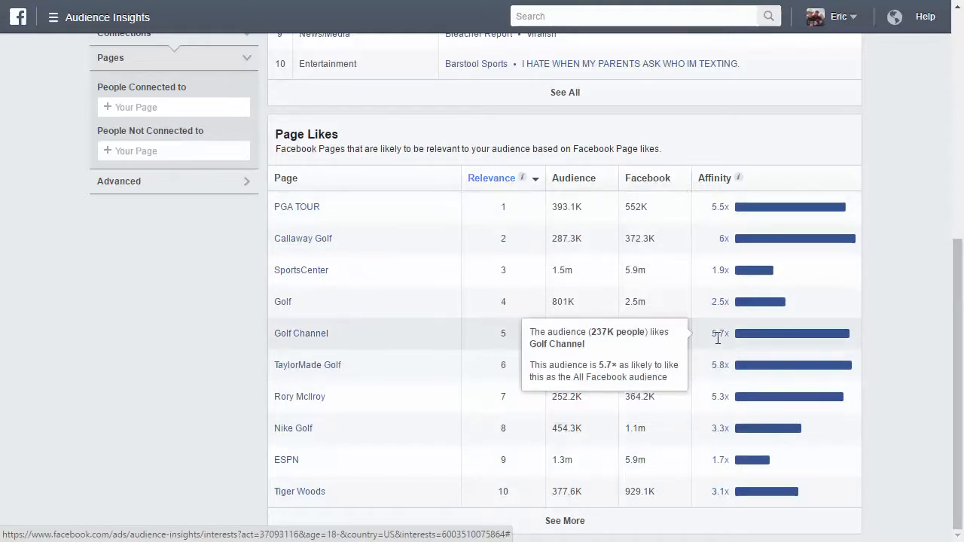
double_click(720, 333)
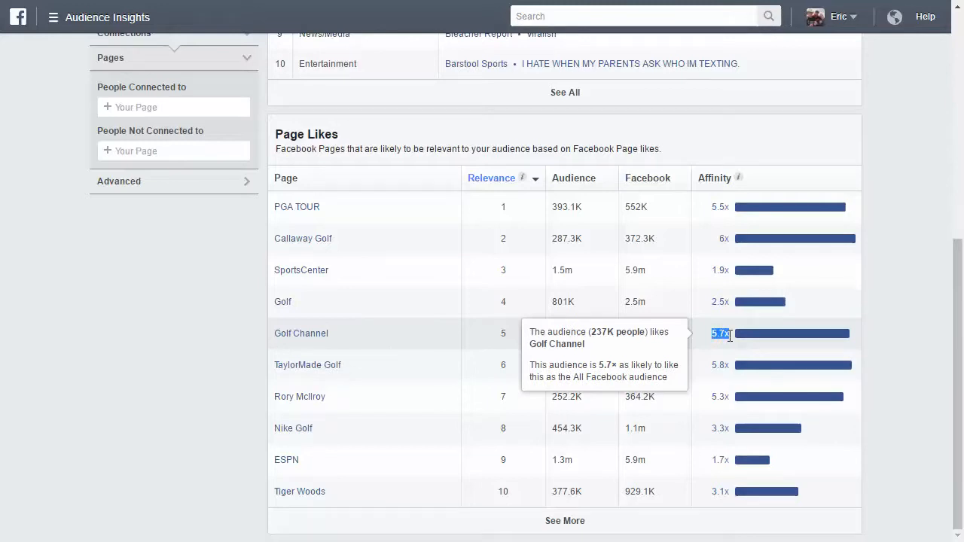
mouse_move(931, 270)
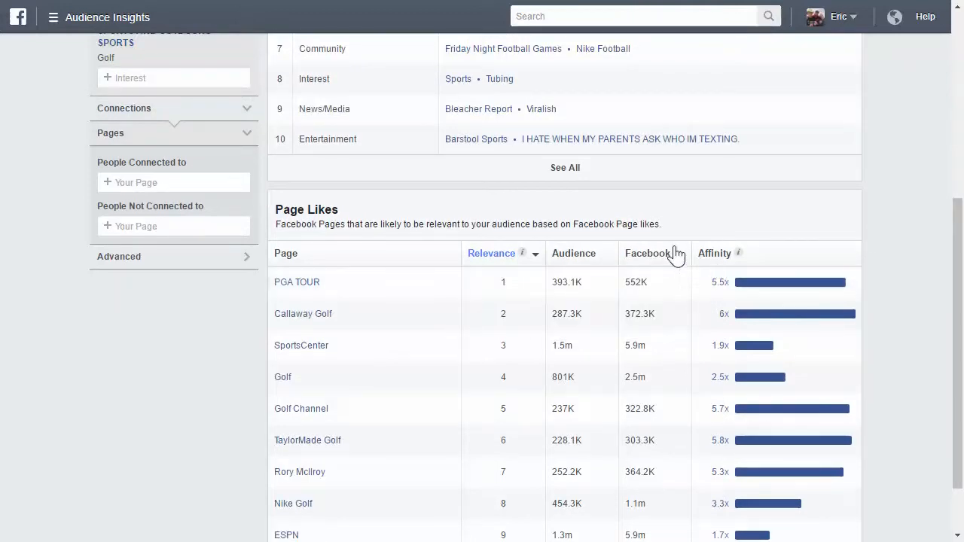
mouse_move(729, 240)
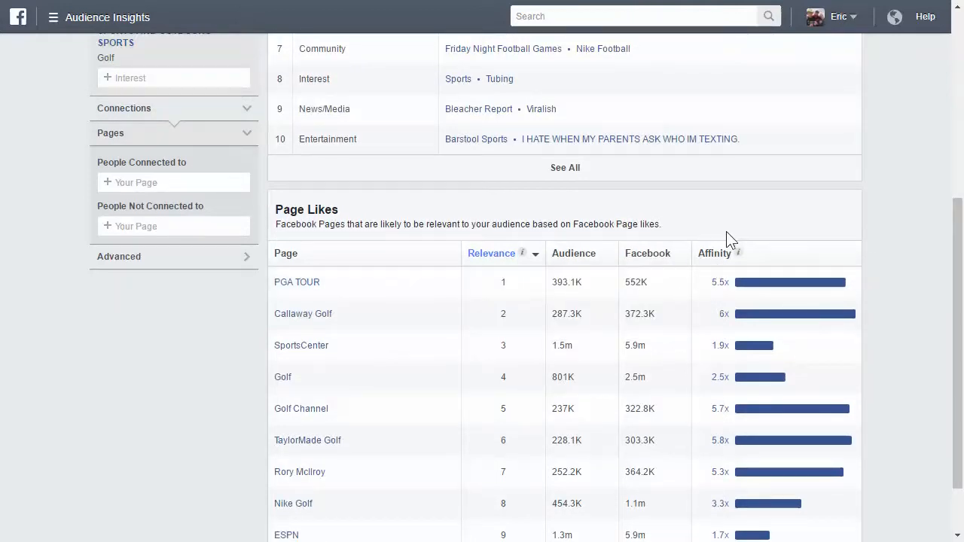
Add TaylorMade Golf Pacific, TaylorMade Golf India and TaylorMade-Adidas as interests.
click(173, 78)
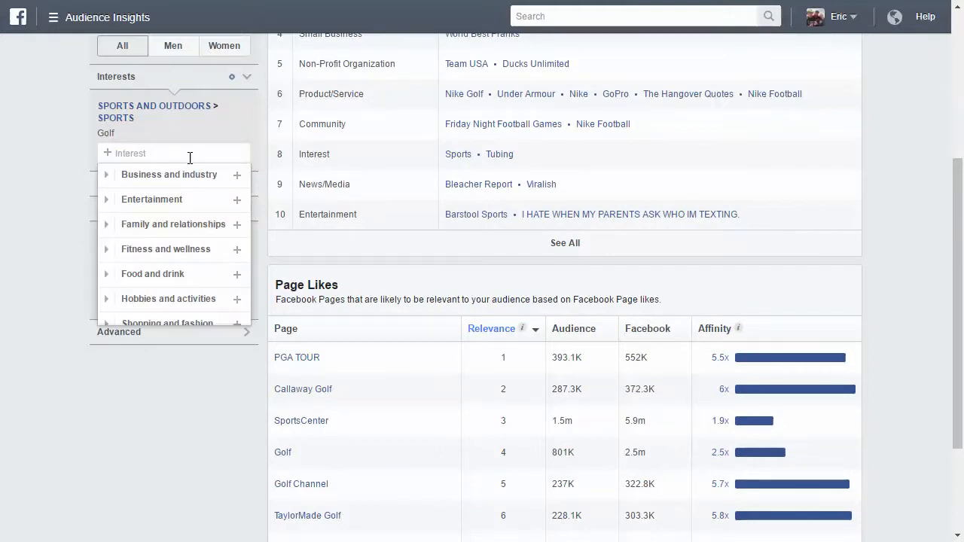
text(taylormade)
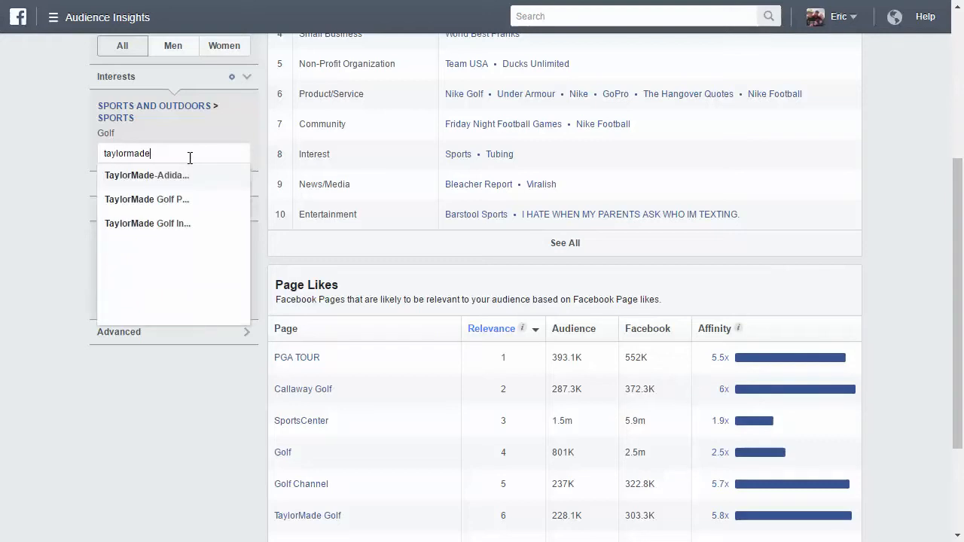
text(golf)
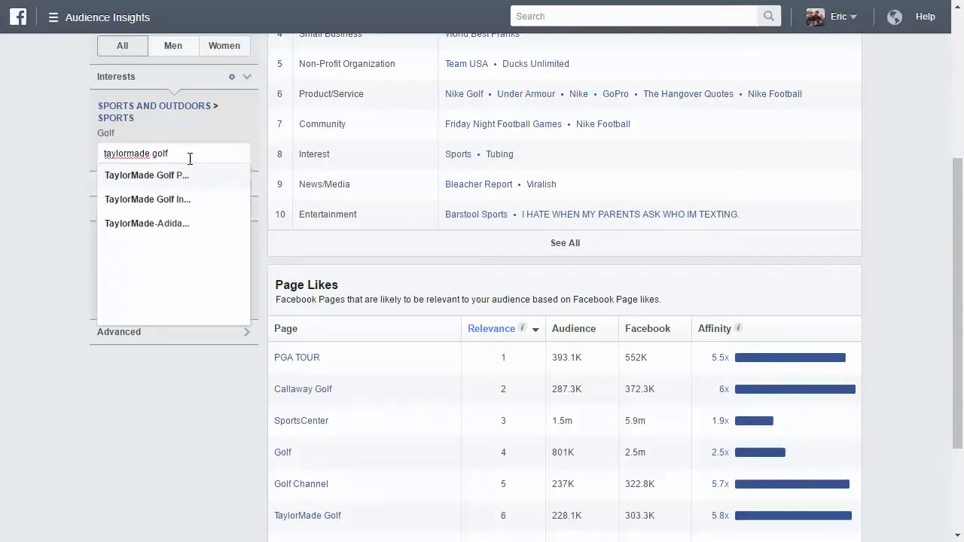
click(148, 175)
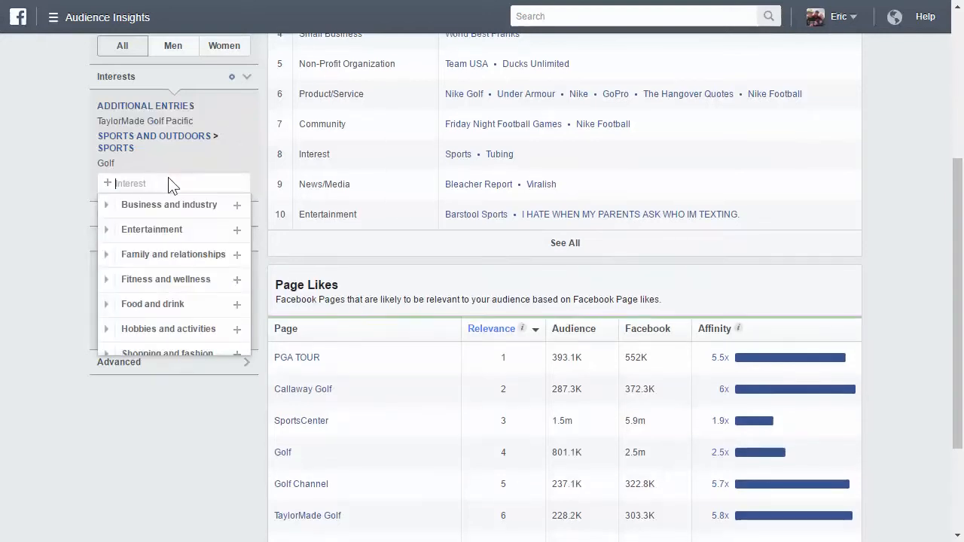
text(taylormade)
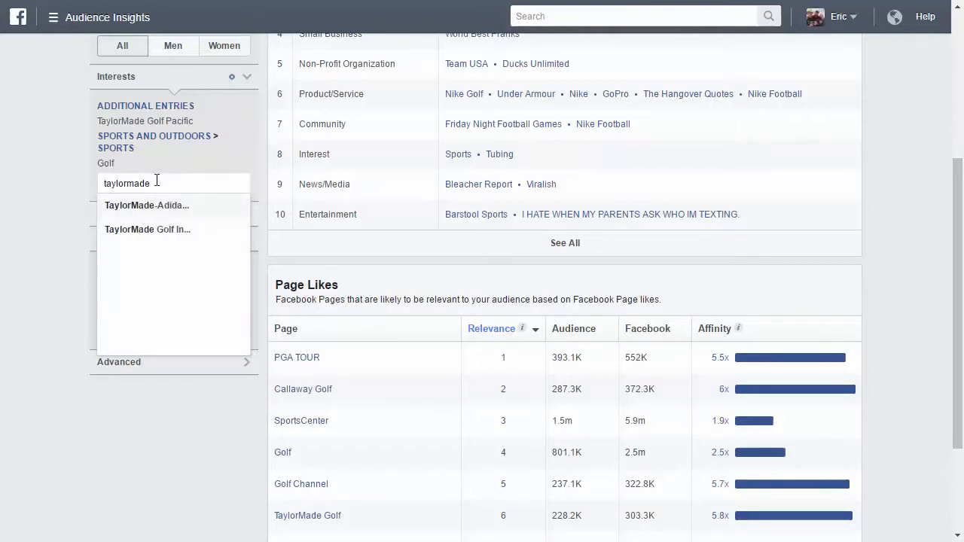
text(golf)
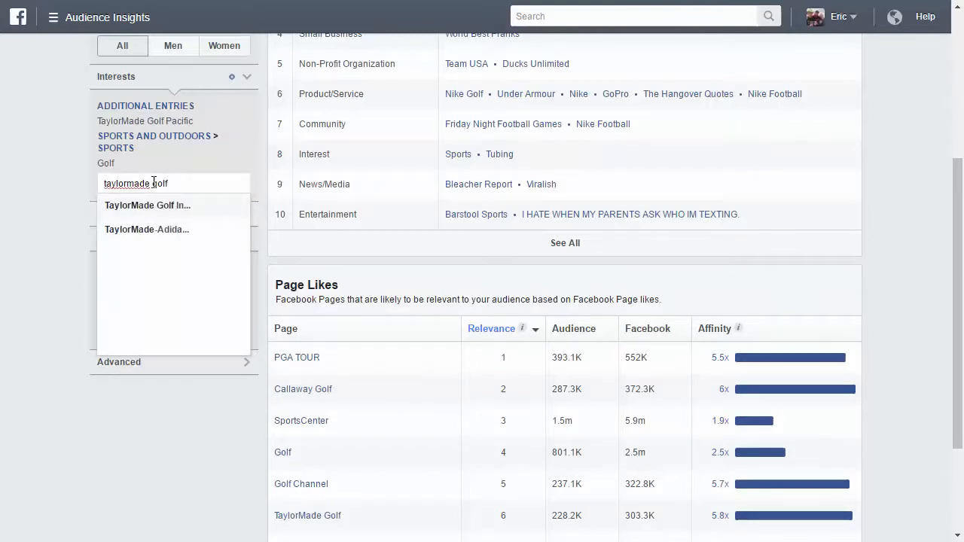
click(147, 204)
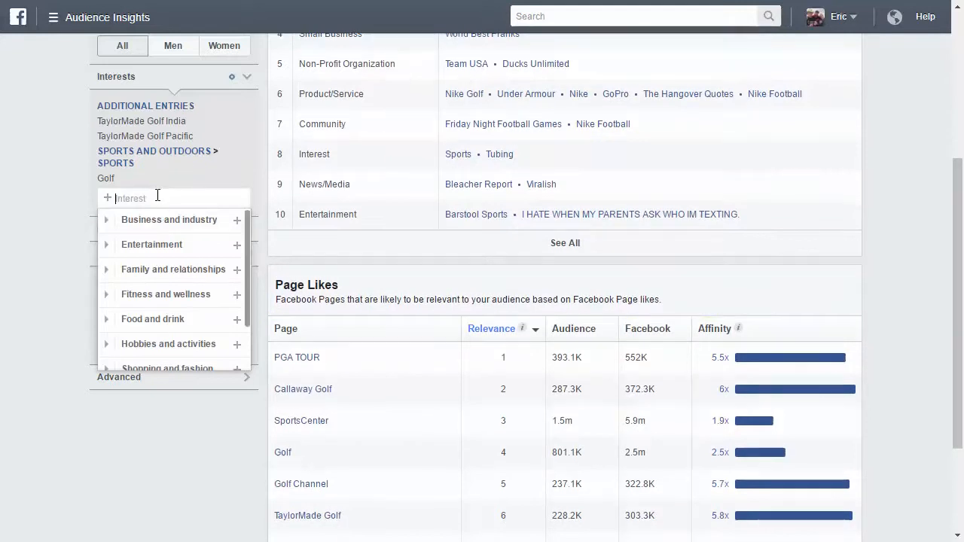
text(taylormad)
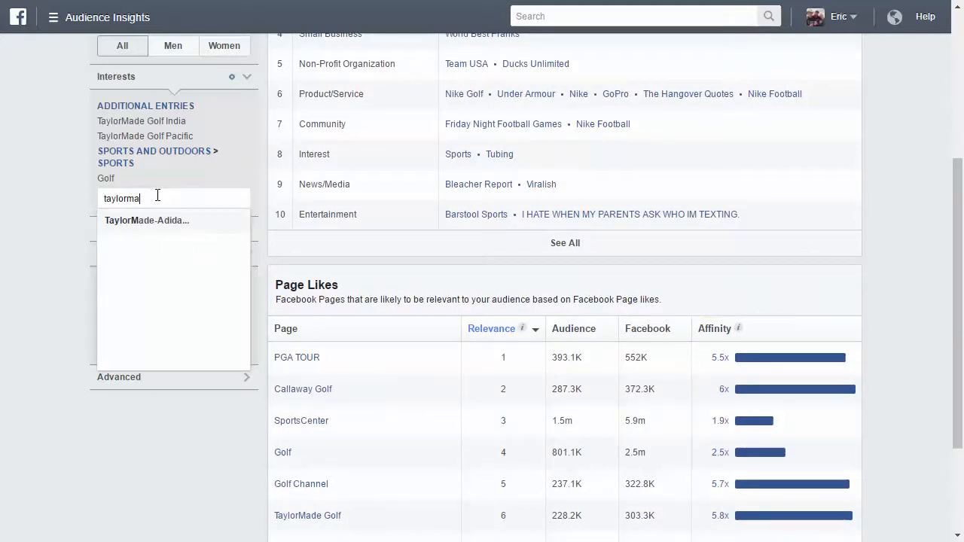
text(taylormade golf)
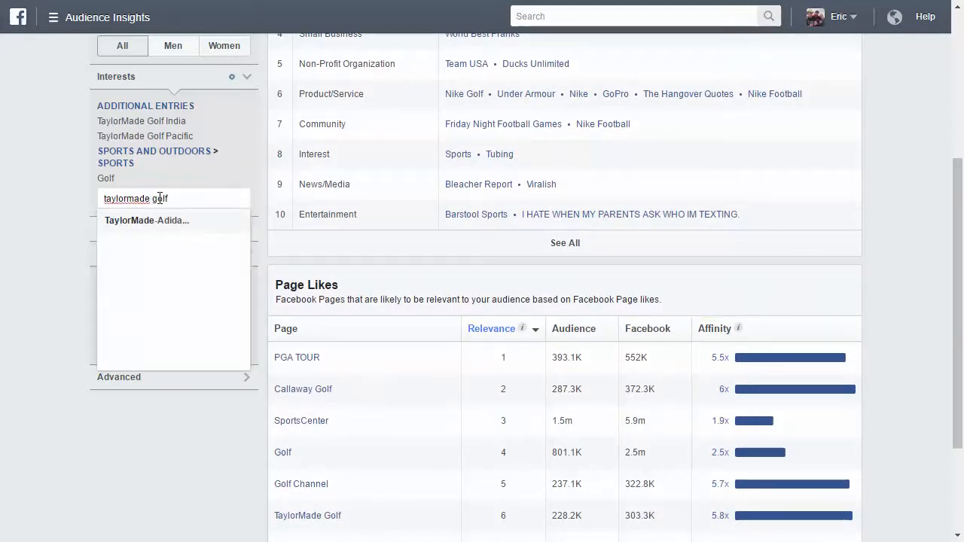
click(147, 220)
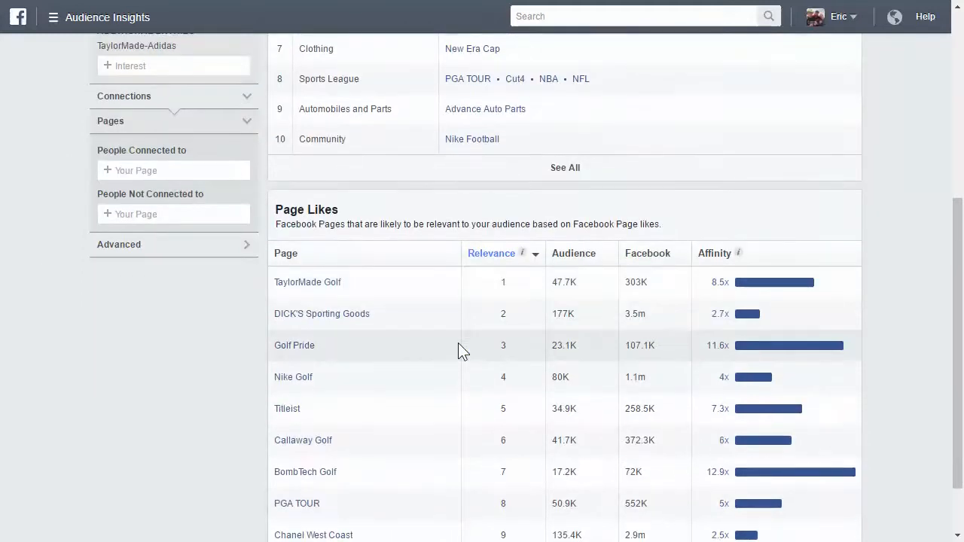
scroll(down, 3)
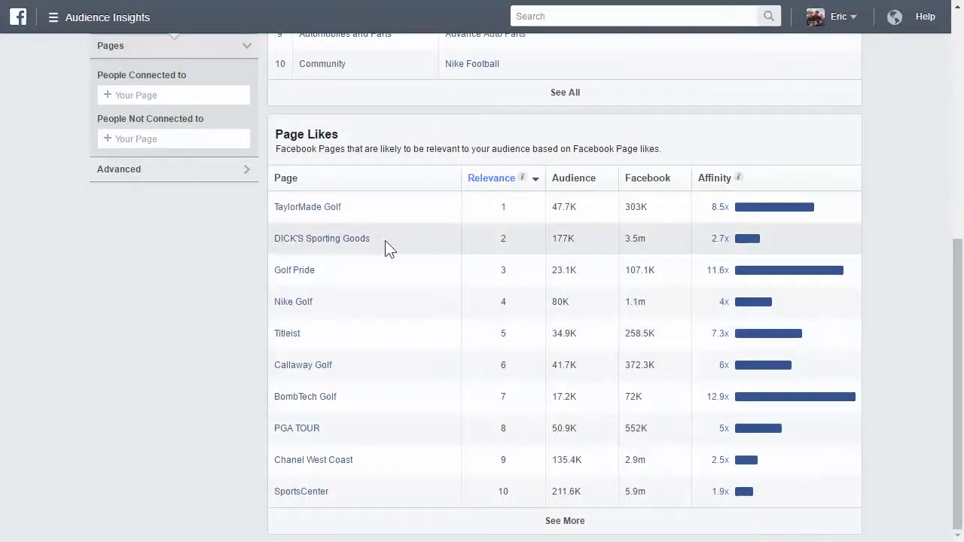
mouse_move(378, 256)
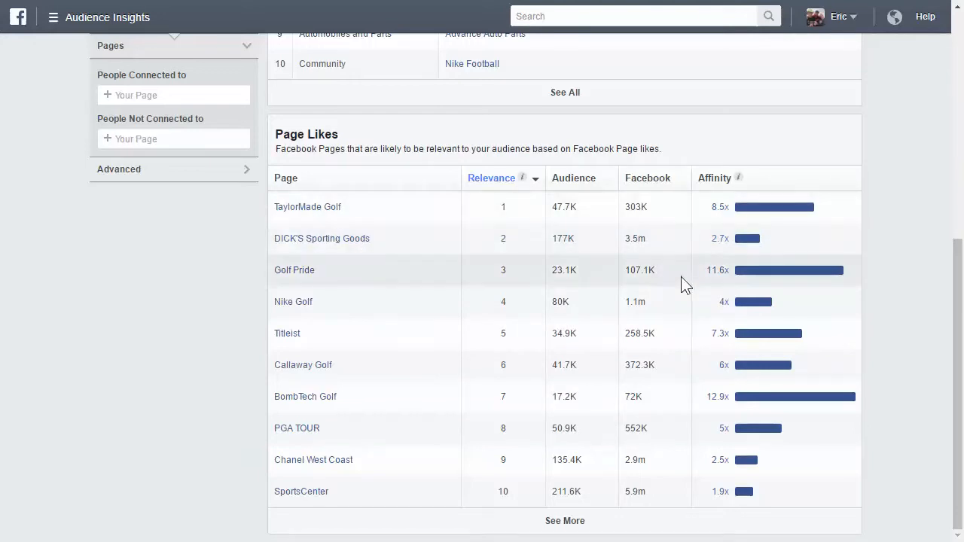
mouse_move(737, 283)
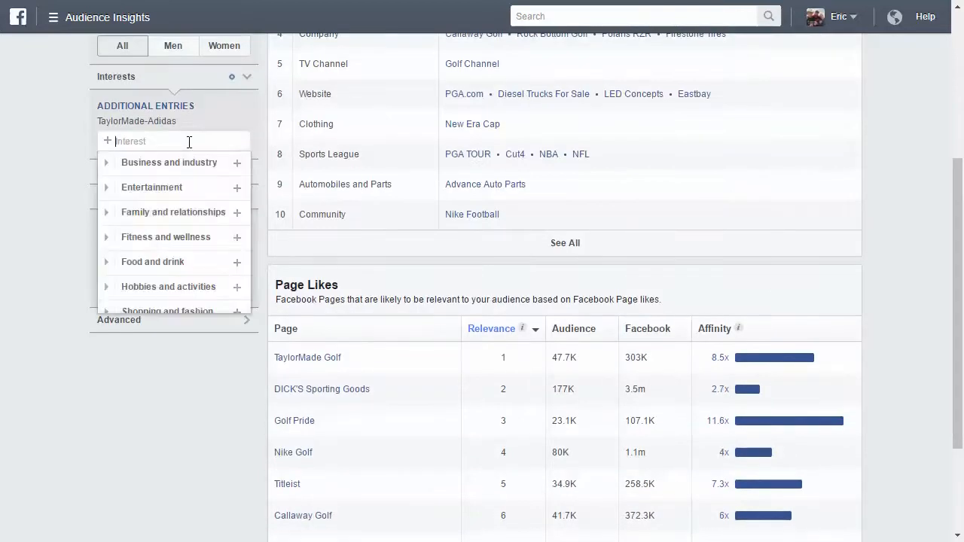
text(bombtech)
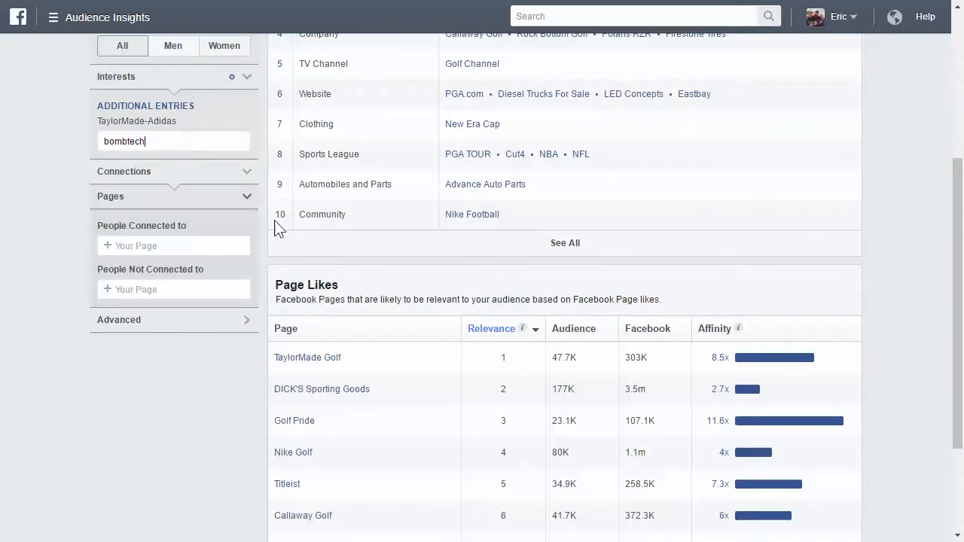
scroll(down, 3)
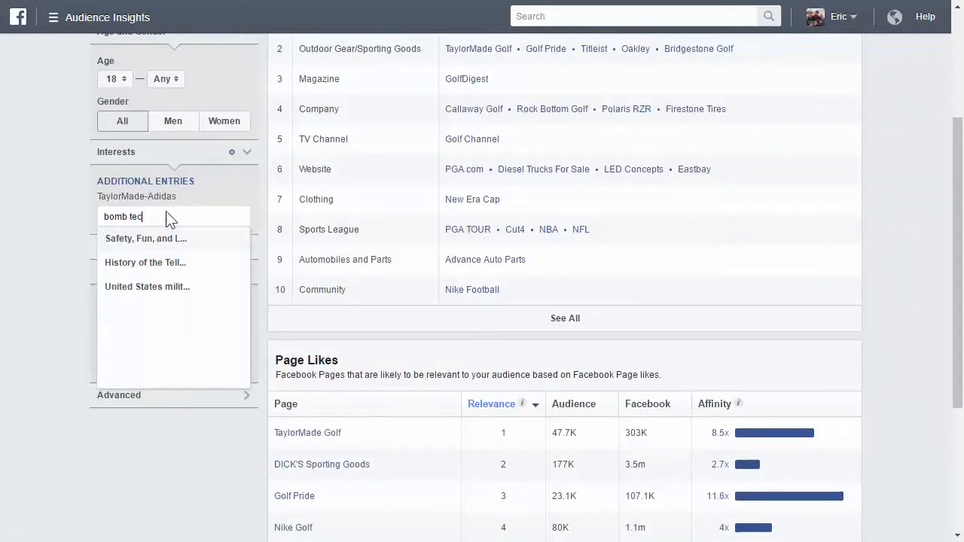
text(b)
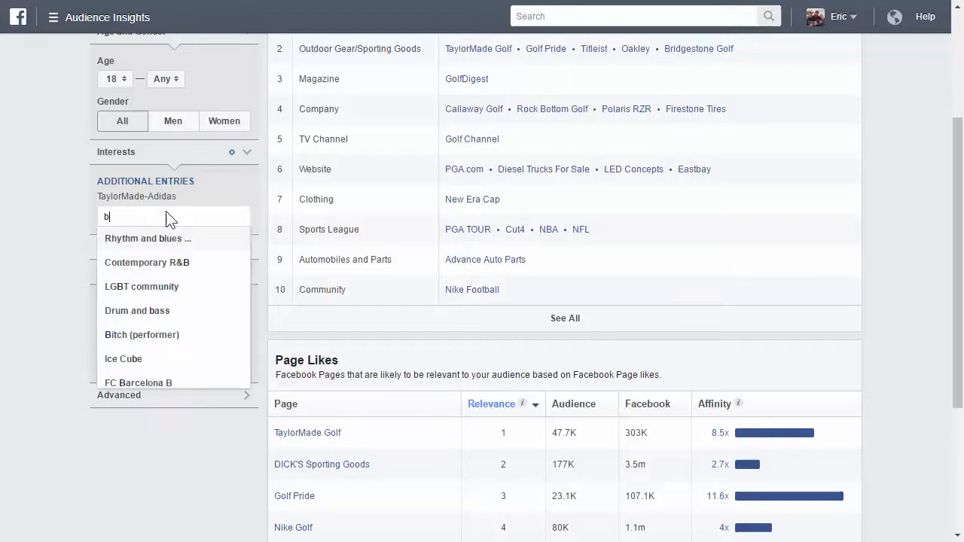
scroll(down, 3)
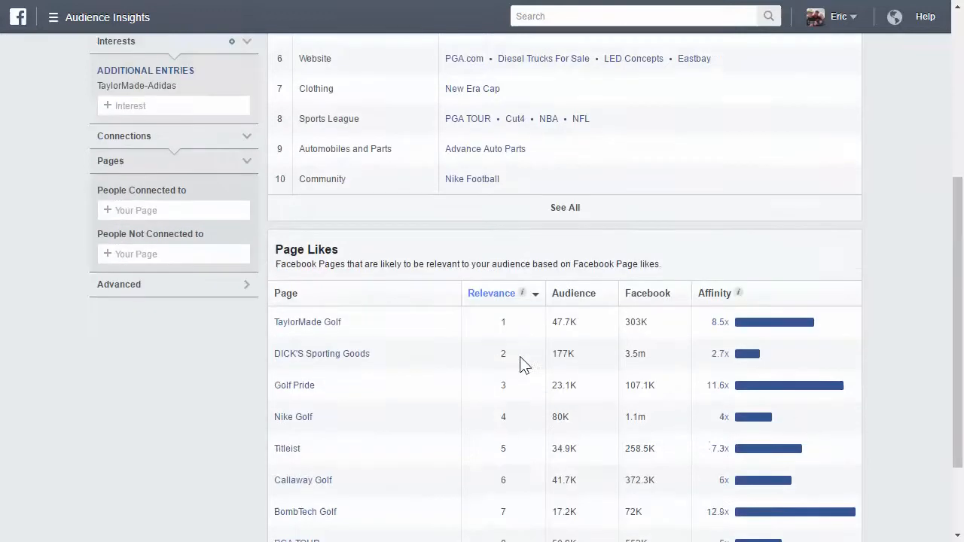
scroll(down, 3)
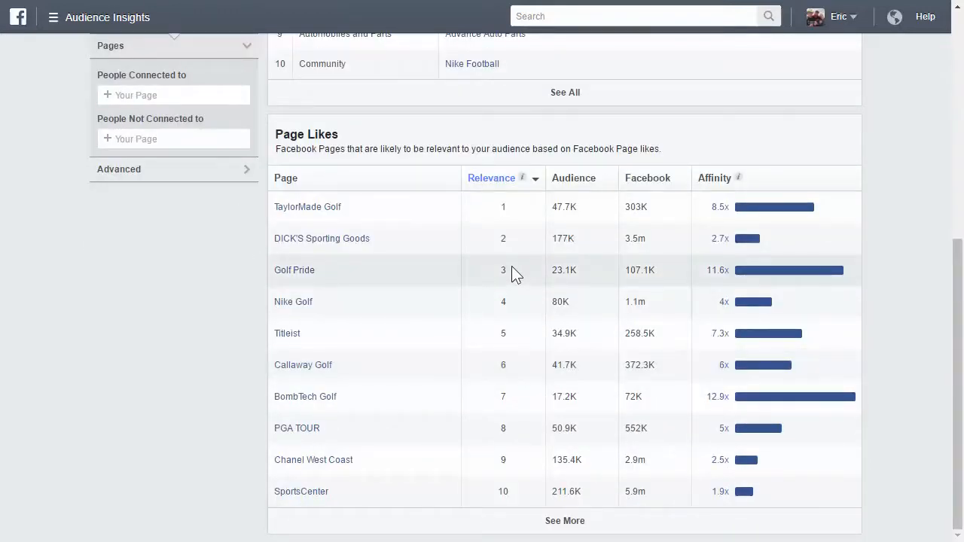
Add Golf Pride as an interest and remove TaylorMade-Adidas so it stands alone.
click(173, 217)
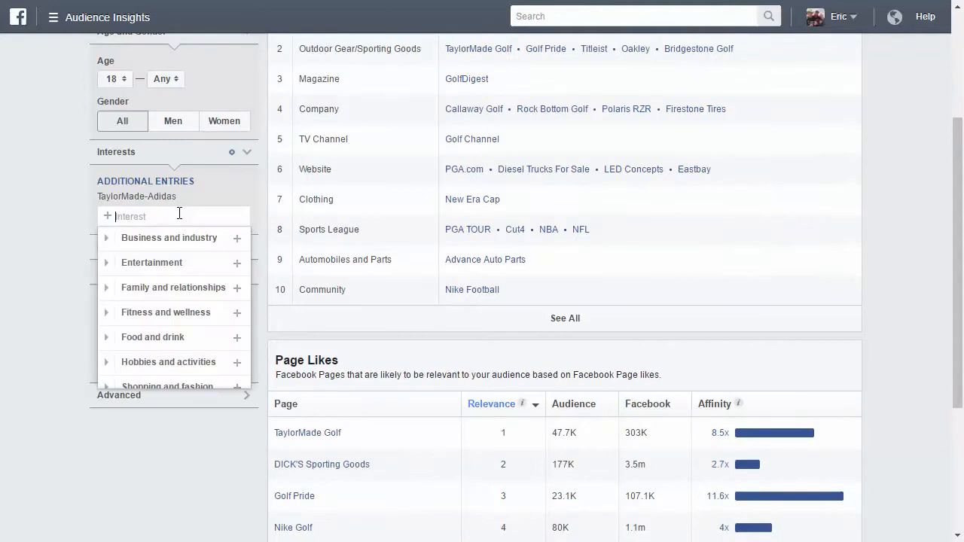
text(golf)
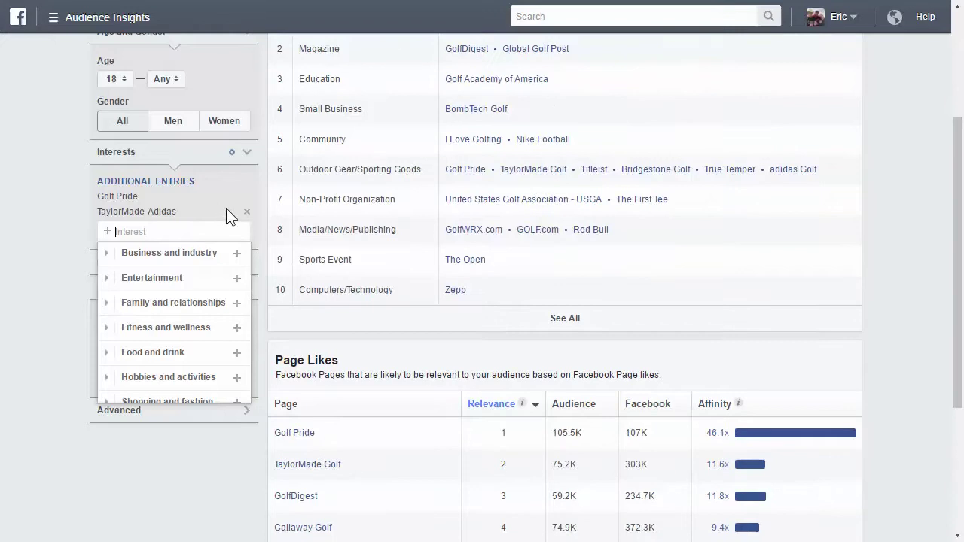
click(247, 211)
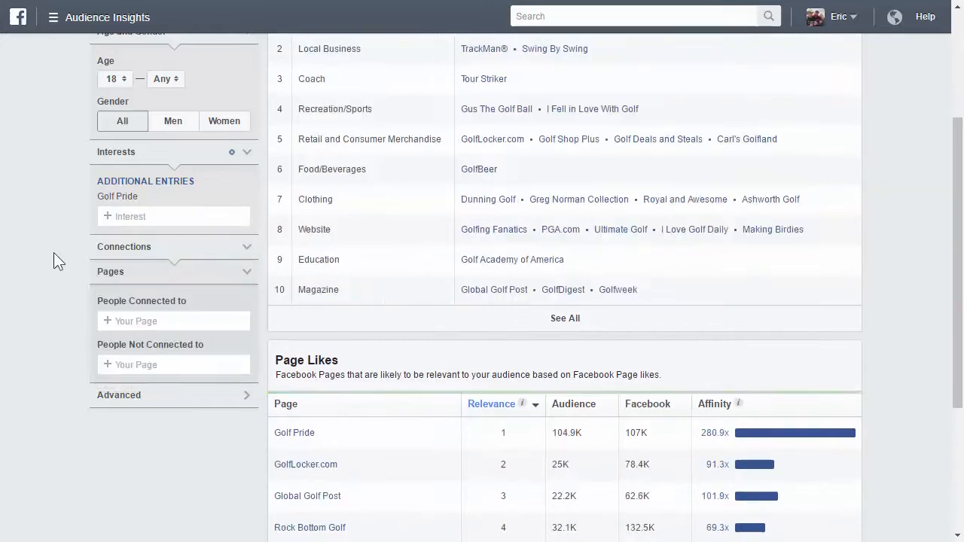
scroll(down, 3)
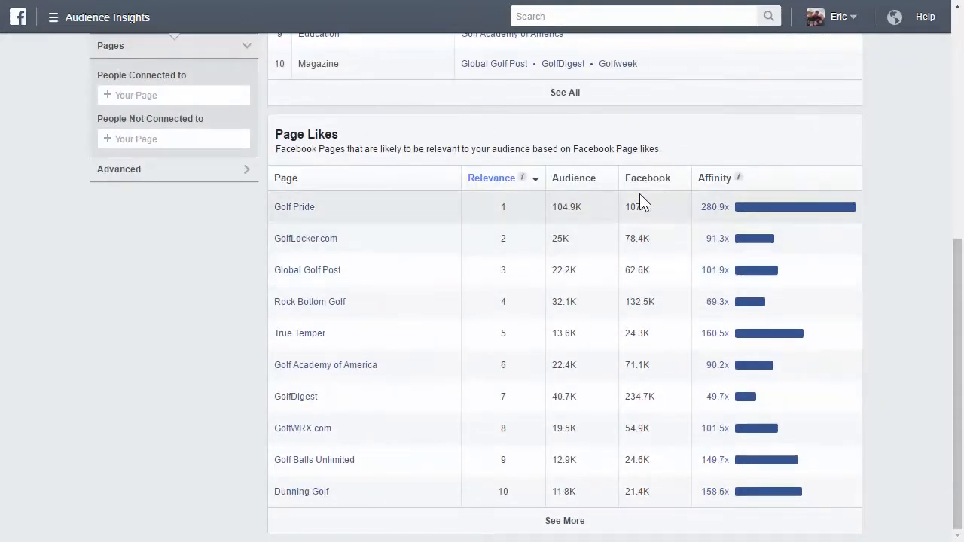
mouse_move(714, 206)
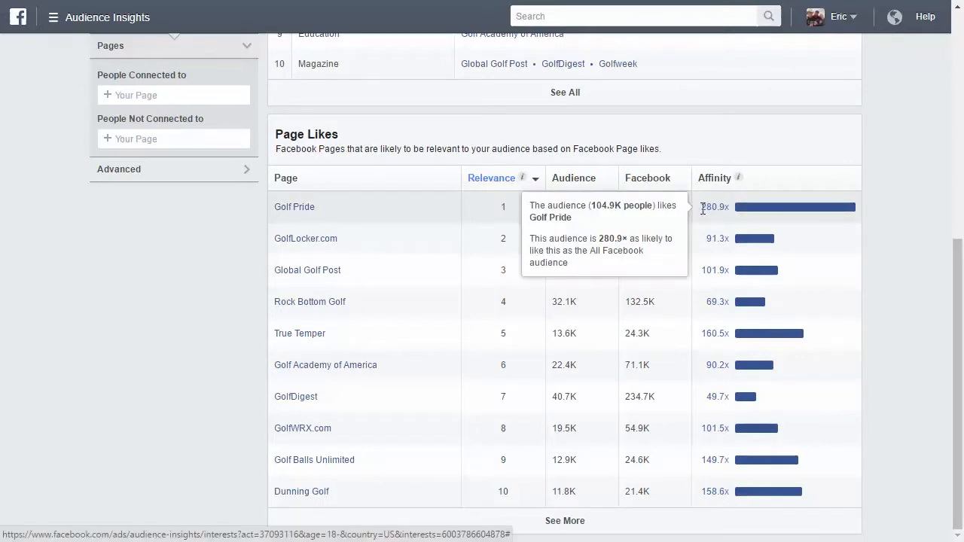
mouse_move(706, 183)
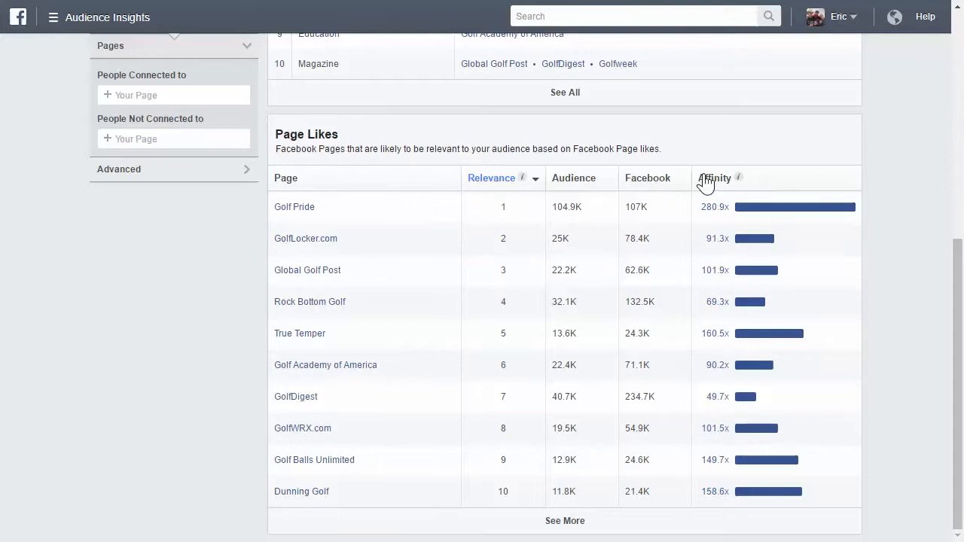
mouse_move(425, 250)
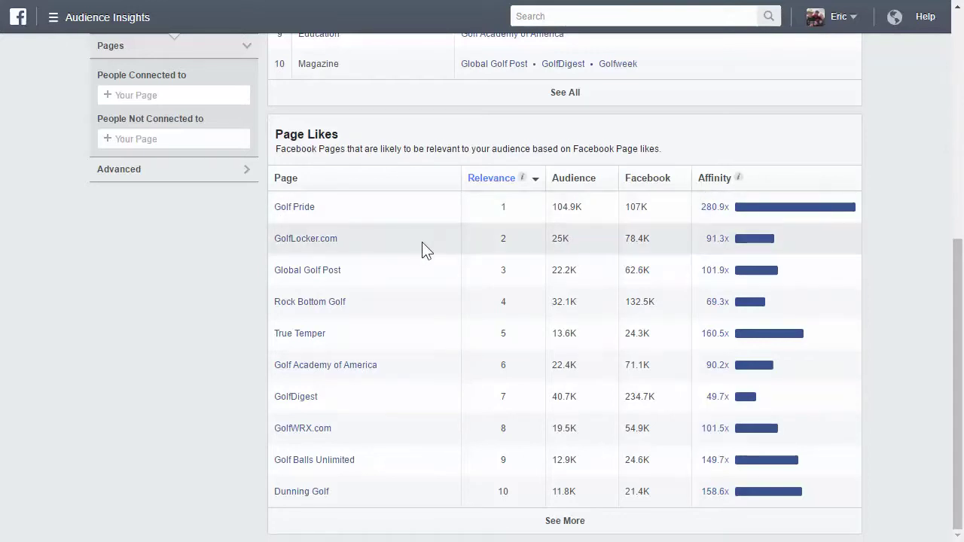
mouse_move(699, 244)
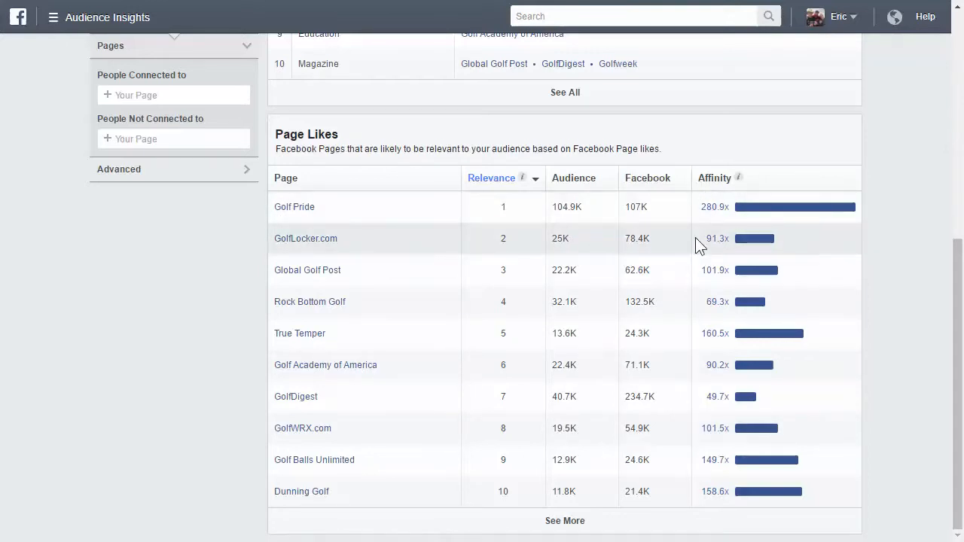
mouse_move(696, 277)
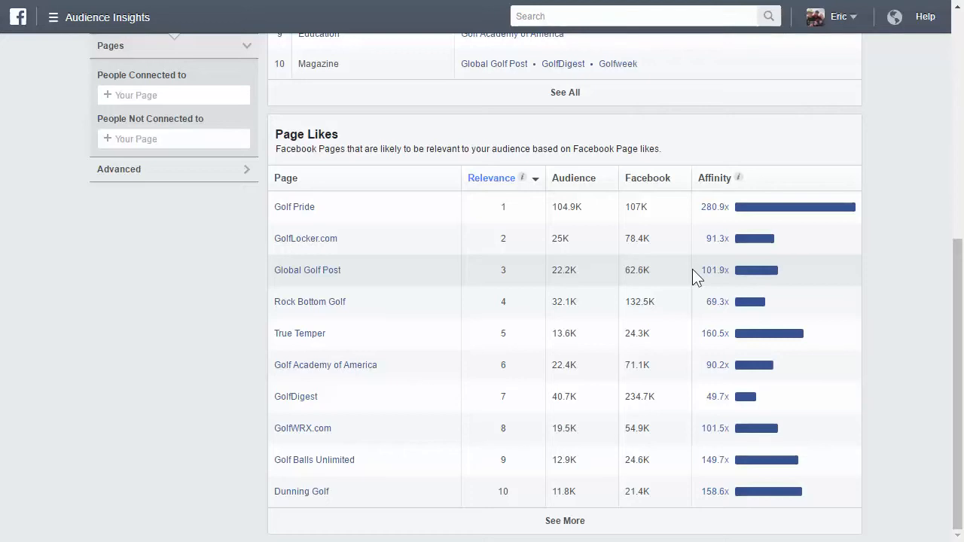
mouse_move(699, 335)
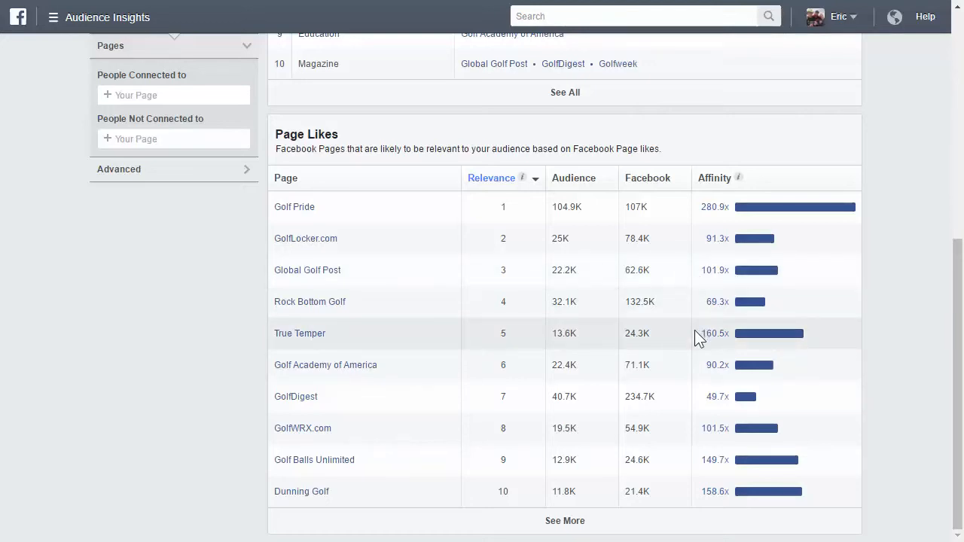
mouse_move(677, 449)
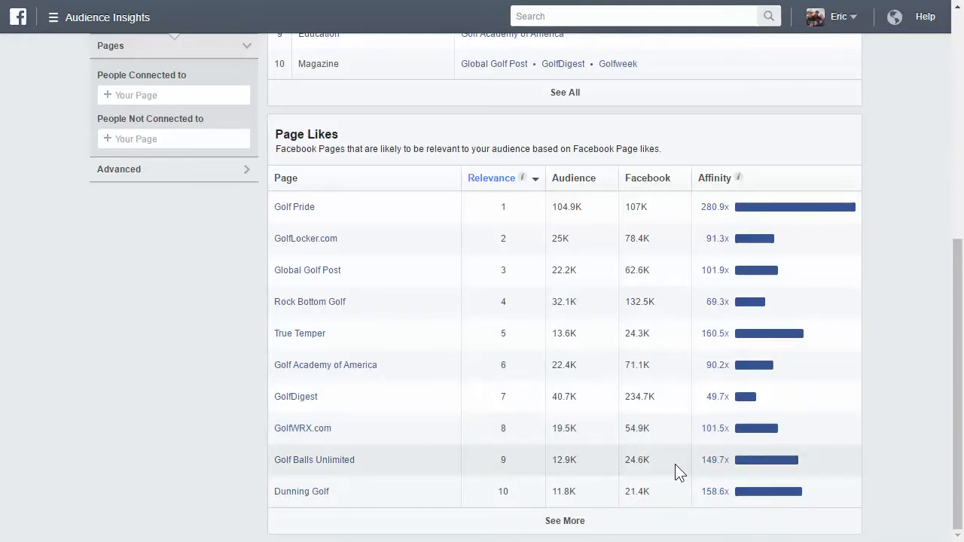
mouse_move(659, 412)
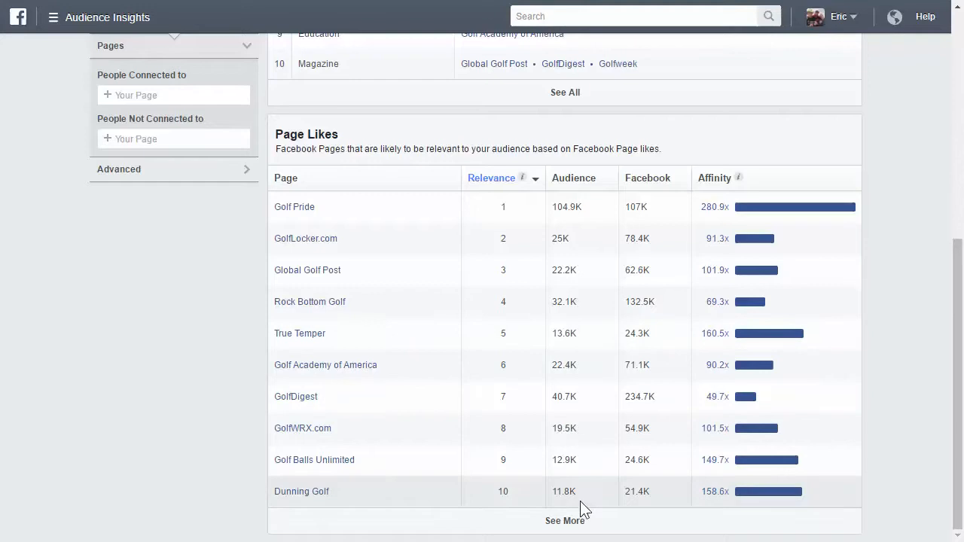
Expand the Page Likes table to twenty golf pages, down to Golfing Fanatics.
click(564, 522)
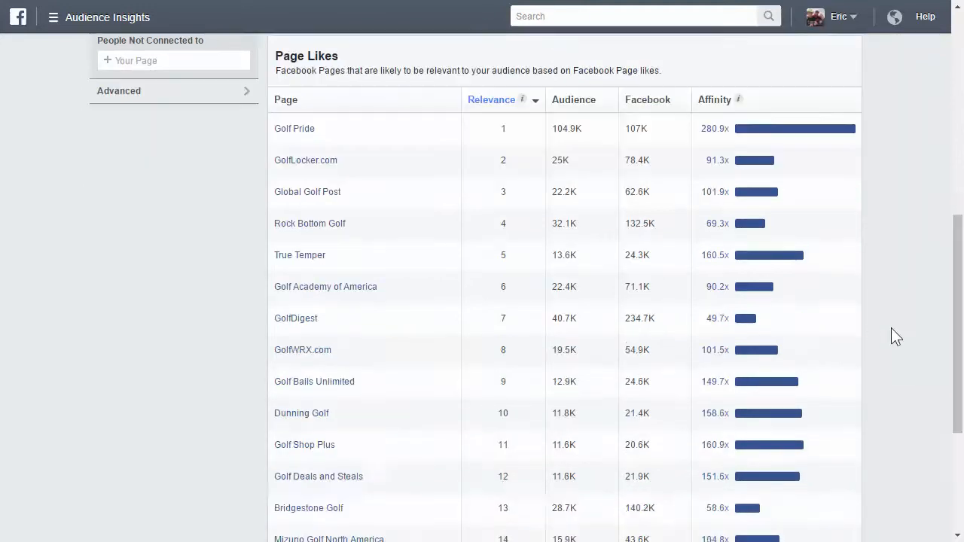
scroll(down, 3)
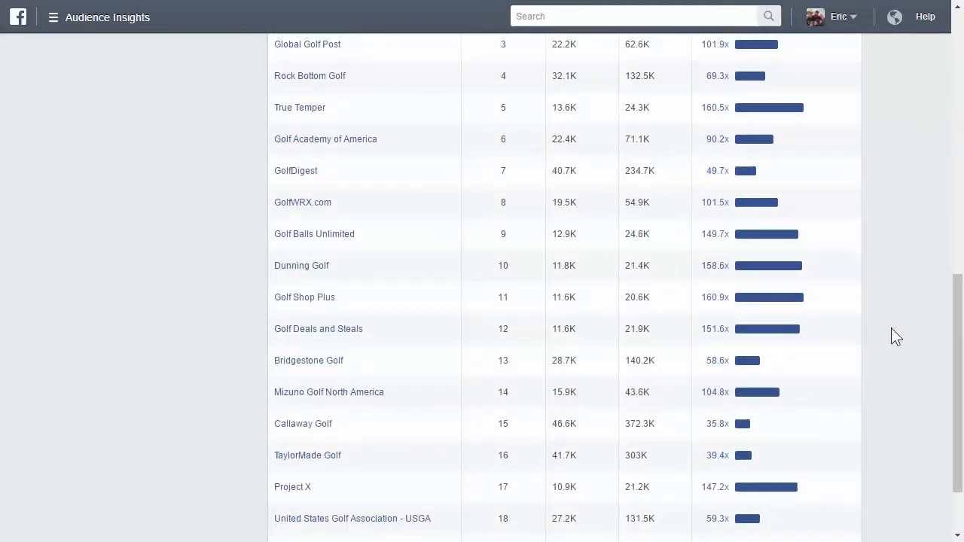
scroll(down, 3)
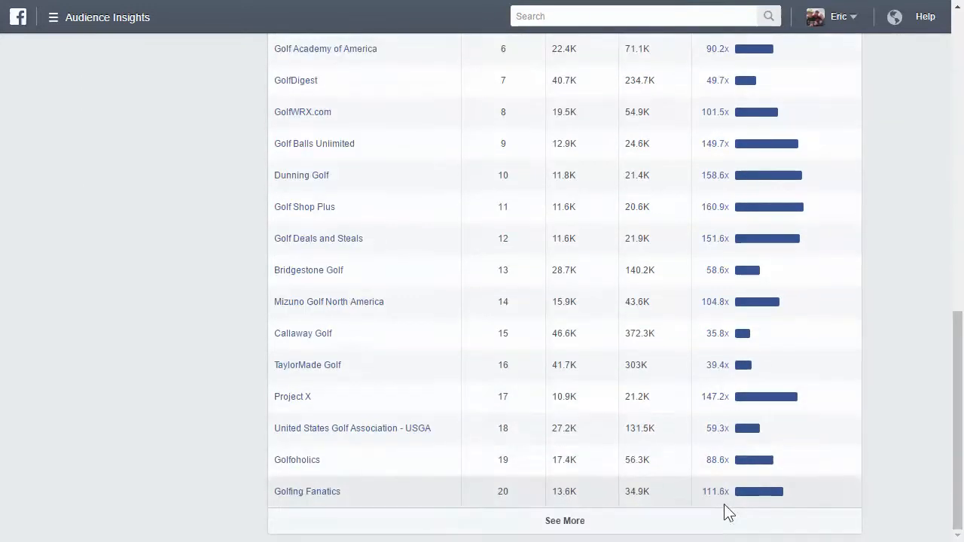
mouse_move(660, 362)
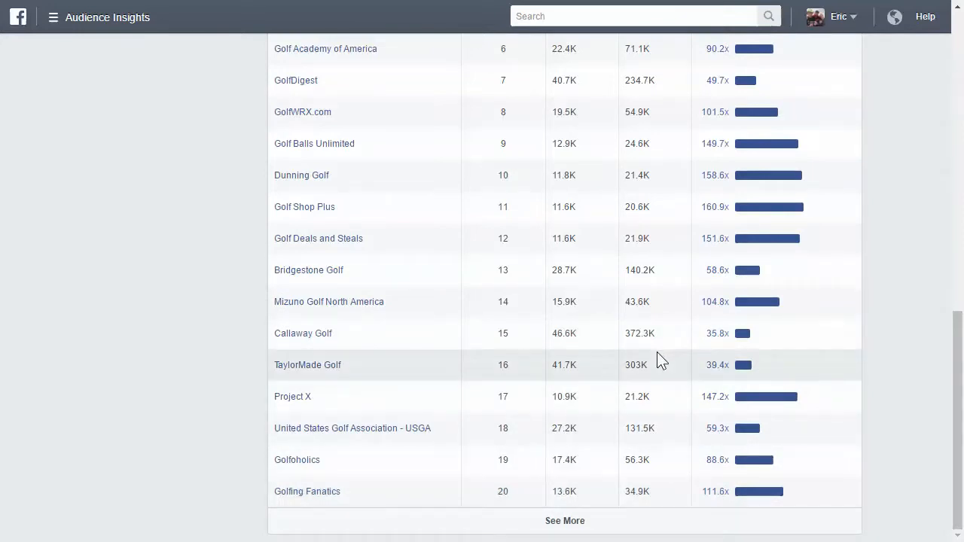
scroll(up, 3)
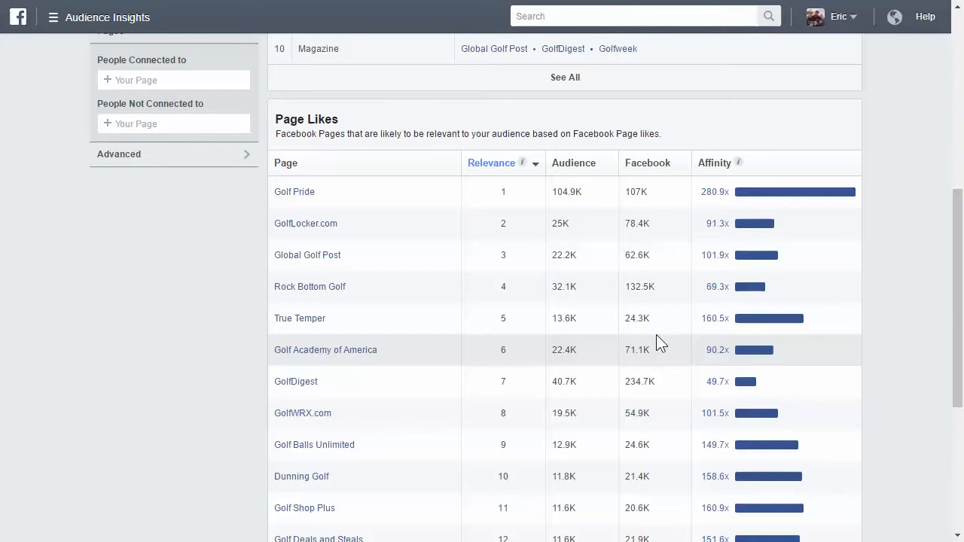
mouse_move(417, 204)
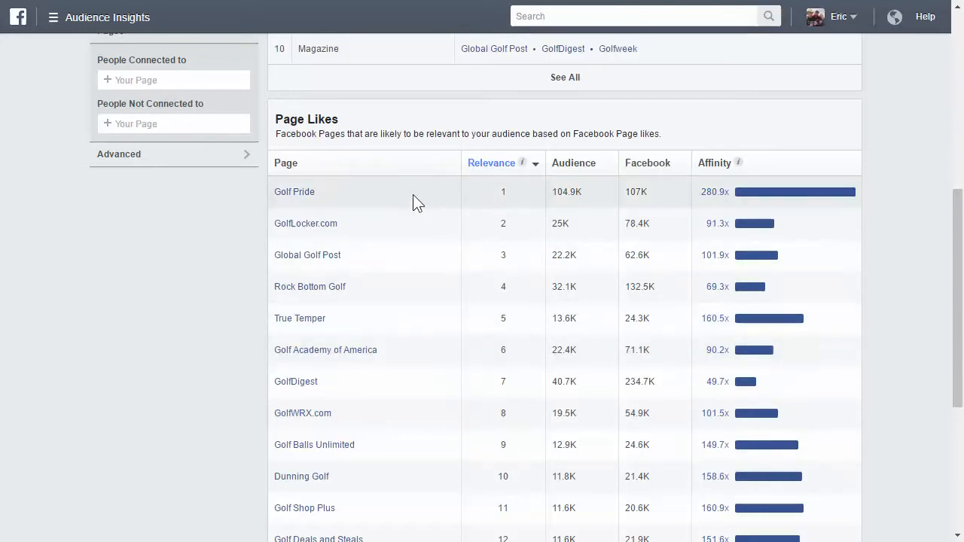
mouse_move(305, 79)
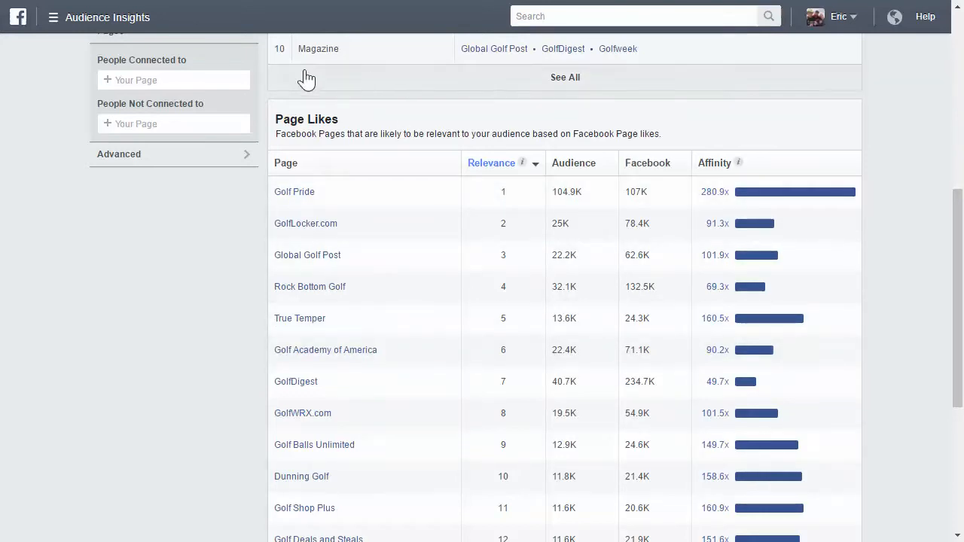
mouse_move(339, 255)
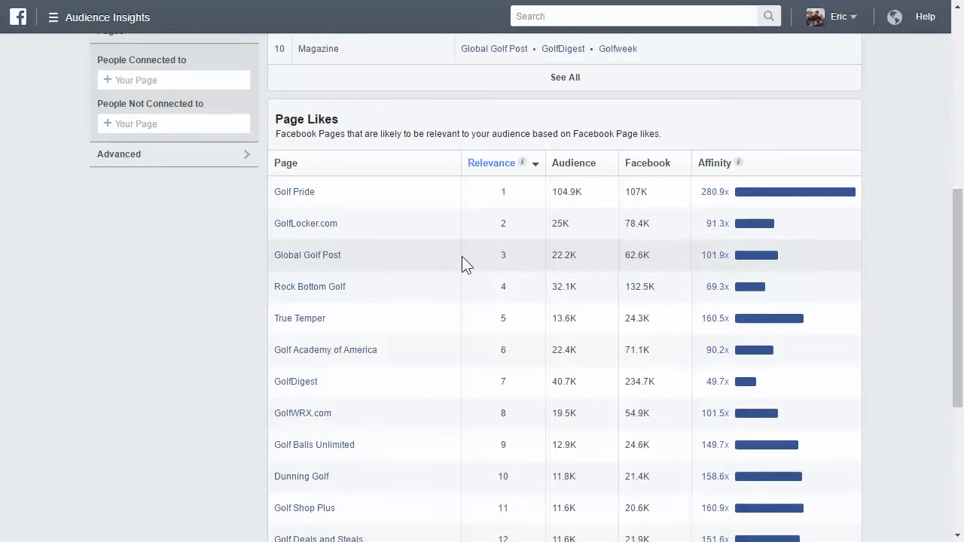
mouse_move(392, 208)
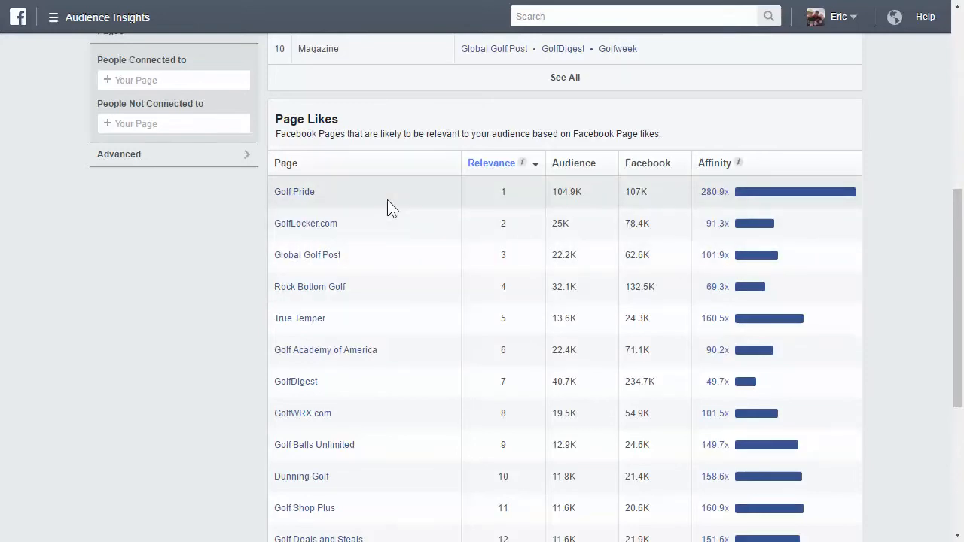
mouse_move(527, 194)
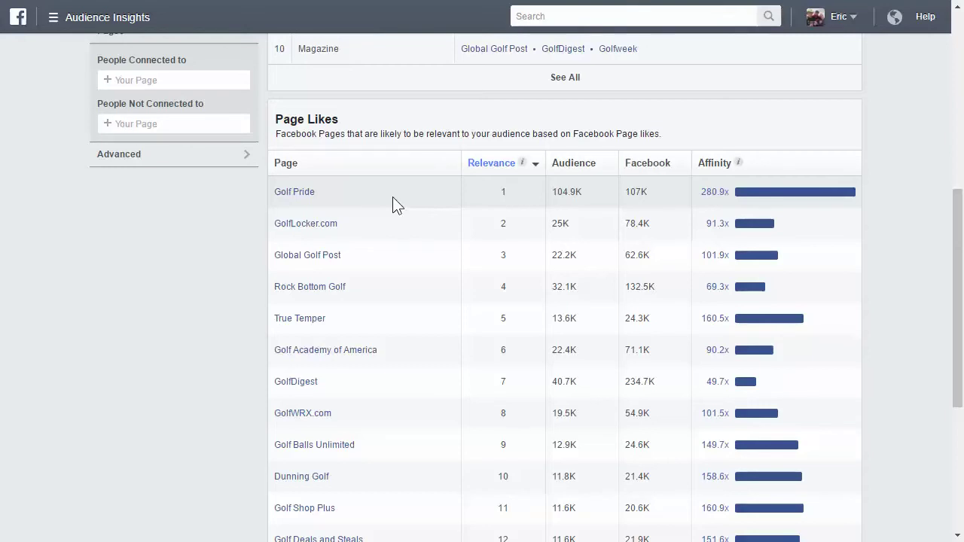
mouse_move(387, 214)
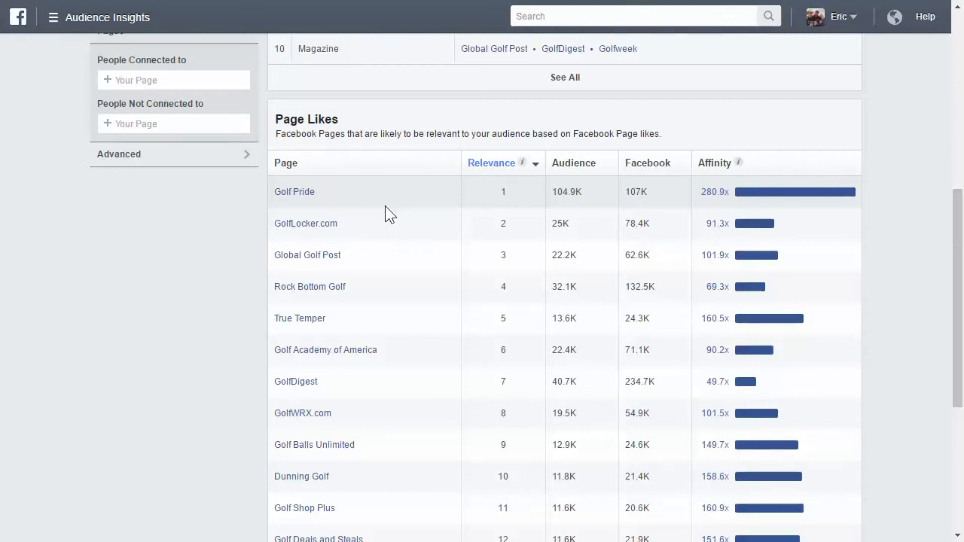
scroll(up, 3)
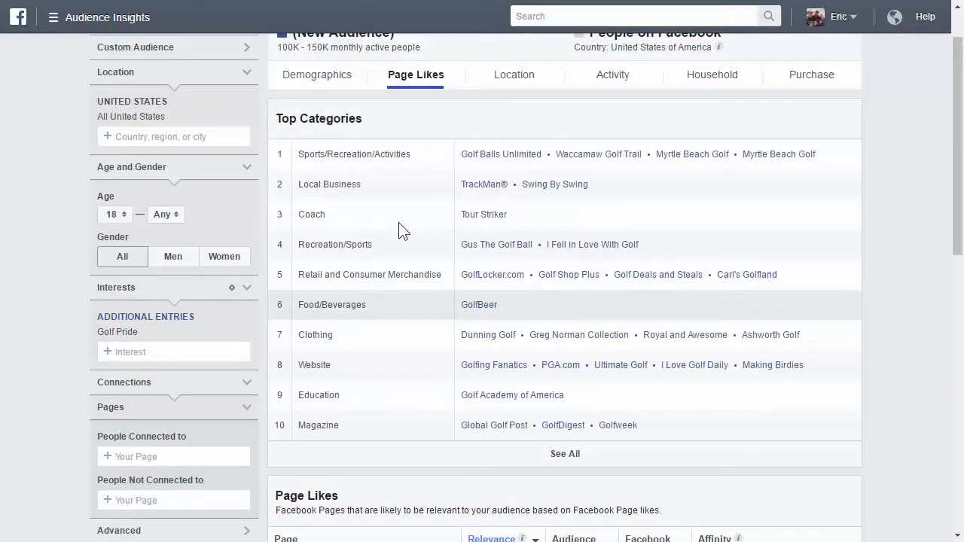
mouse_move(412, 217)
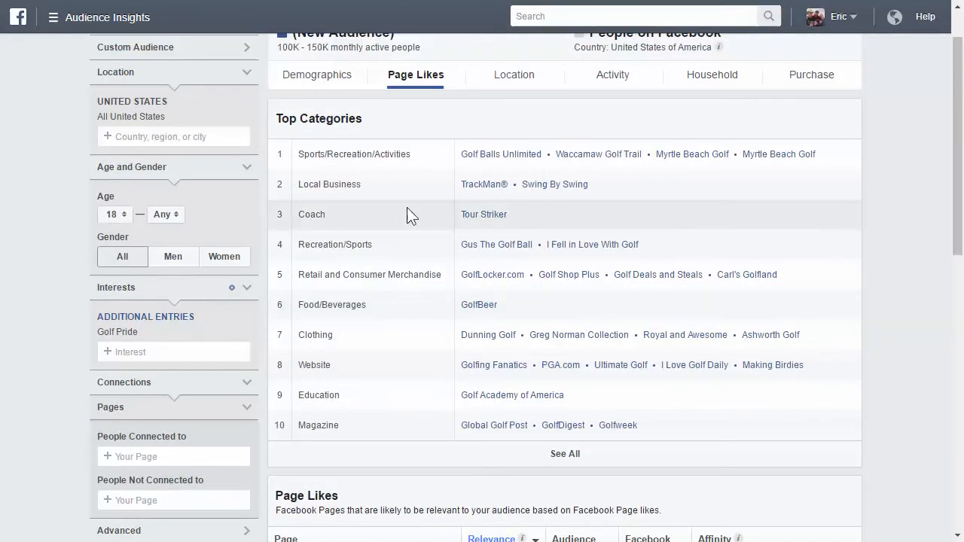
mouse_move(422, 247)
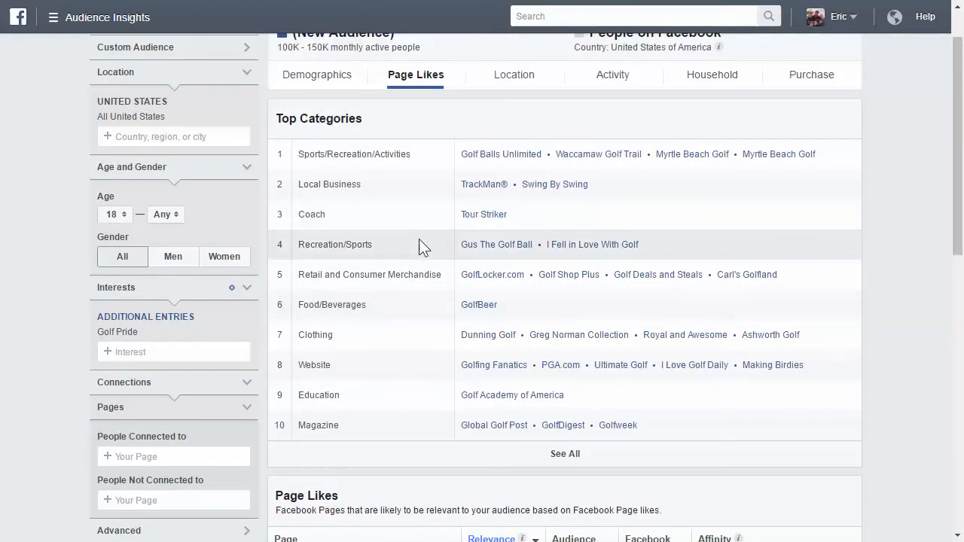
mouse_move(931, 229)
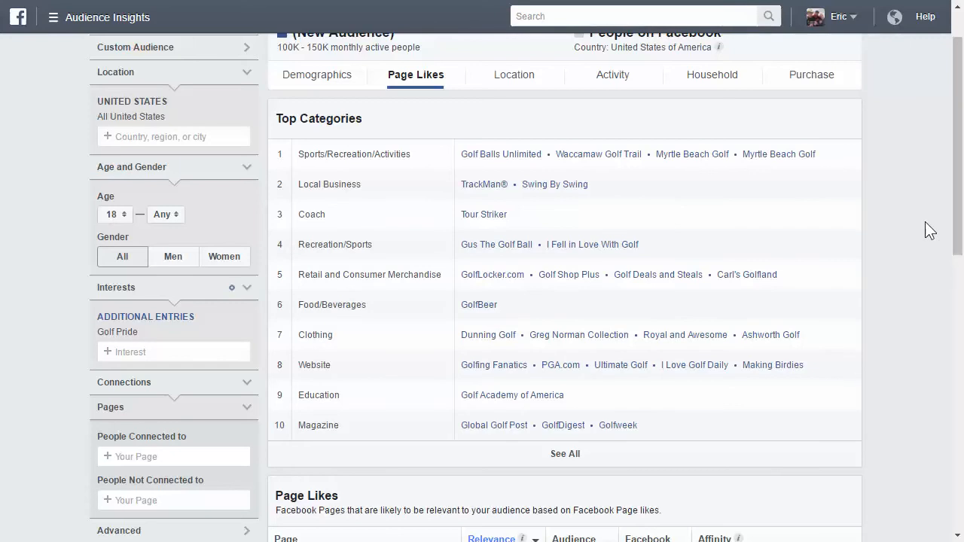